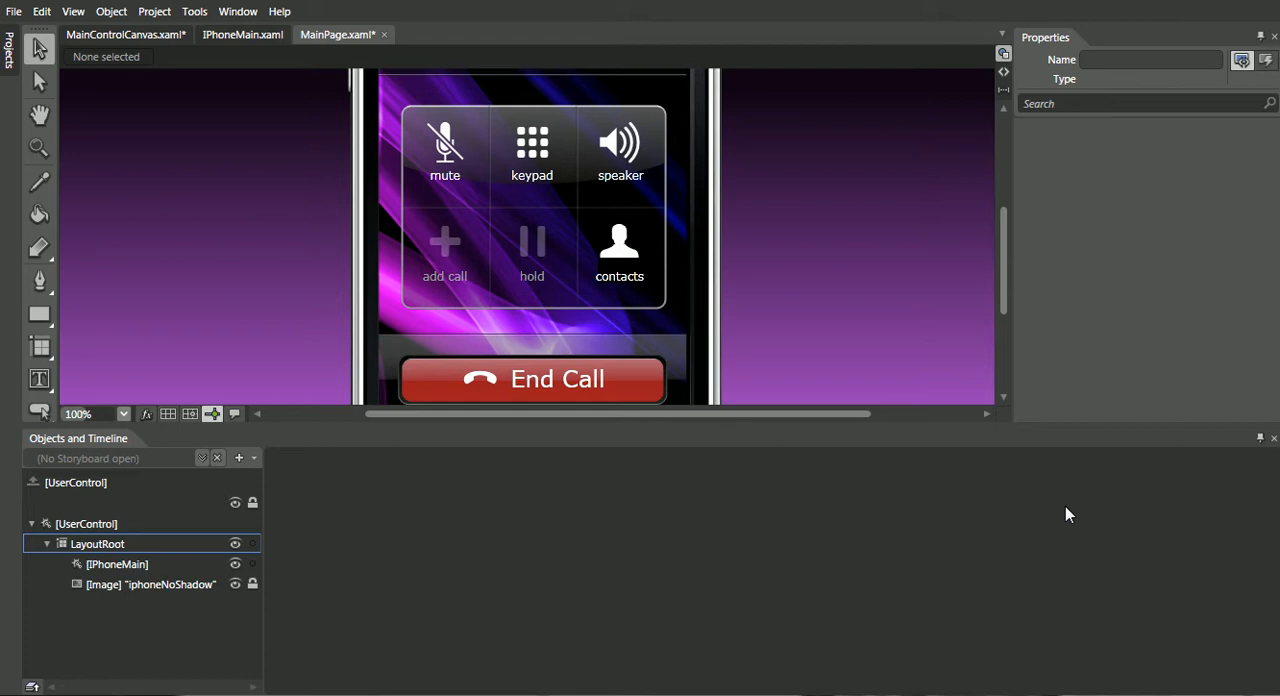
mouse_move(1065, 511)
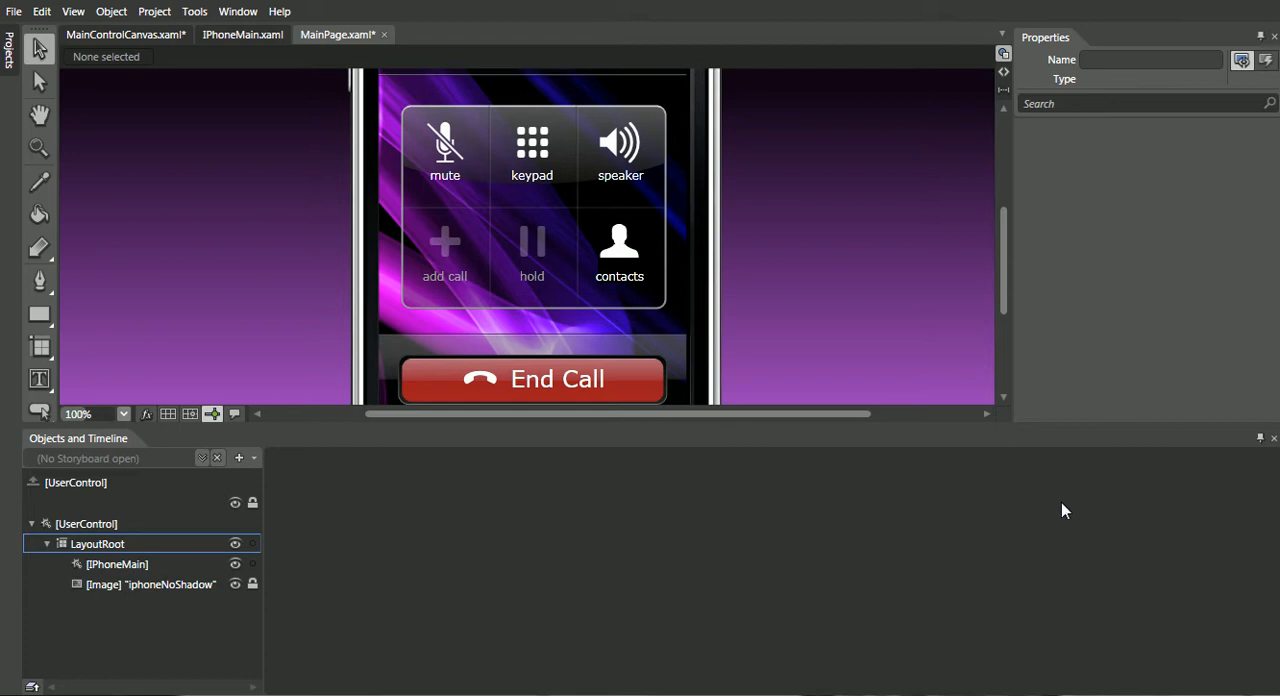
mouse_move(1061, 507)
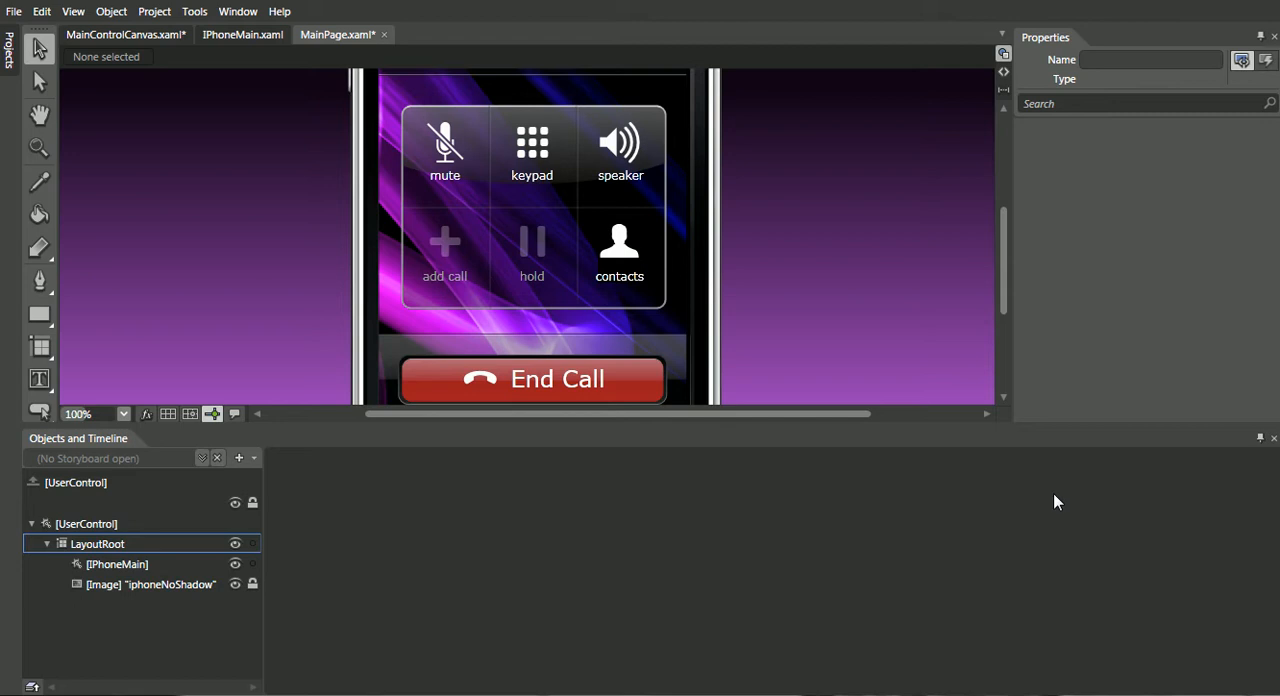
mouse_move(1051, 497)
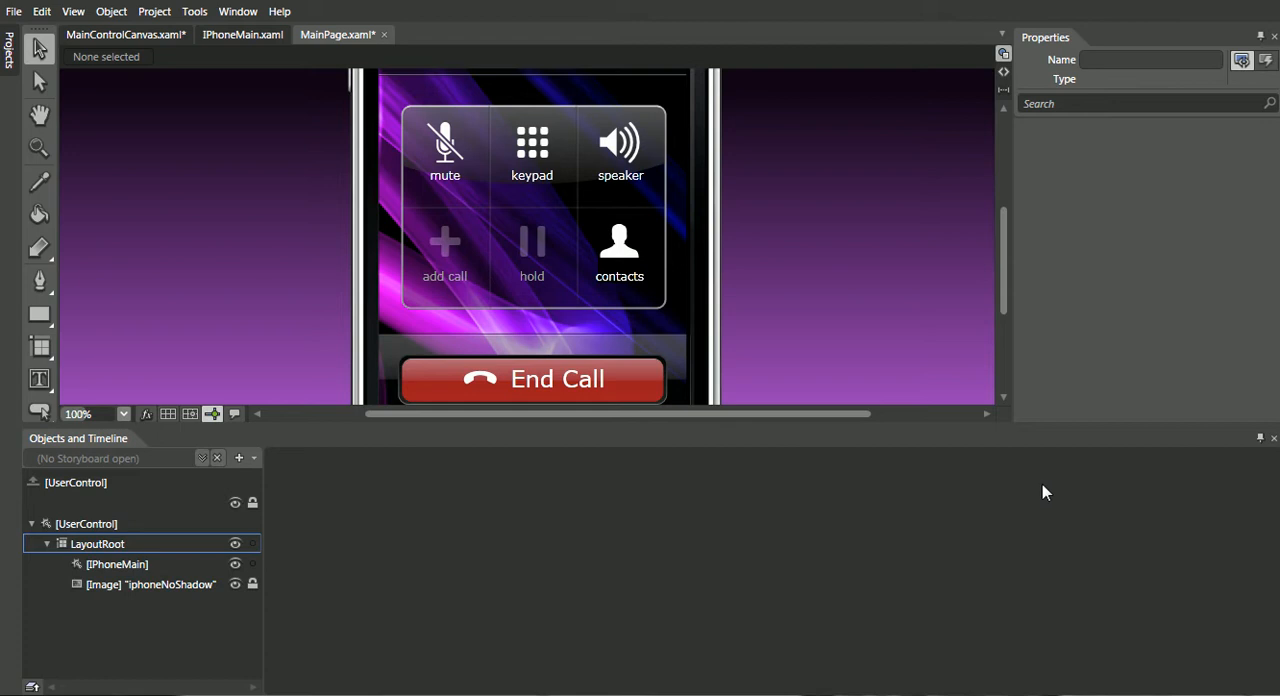
mouse_move(737, 289)
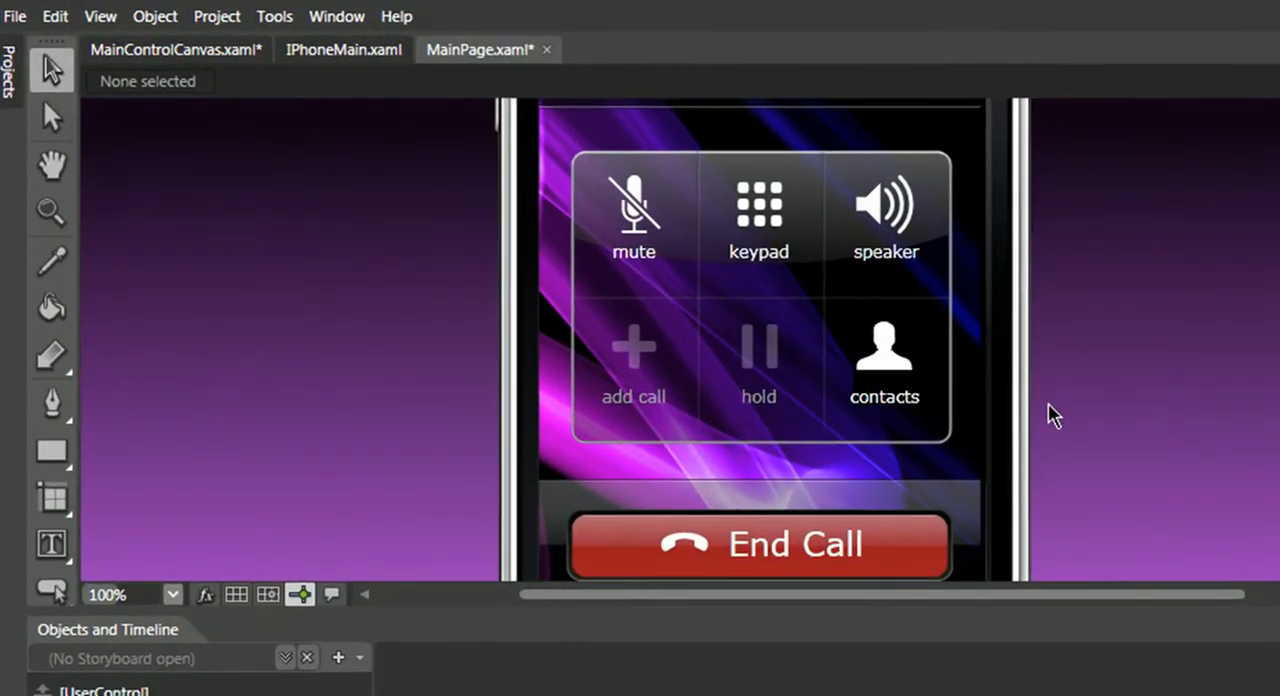
mouse_move(1033, 357)
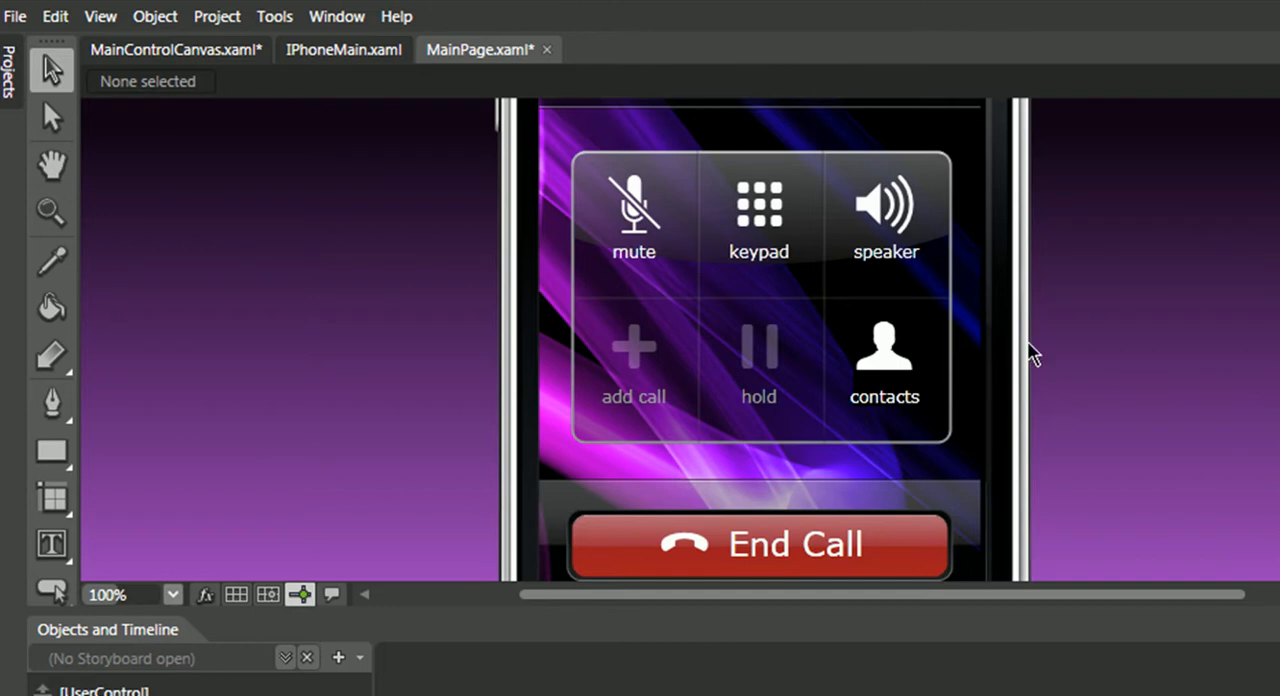
mouse_move(672, 348)
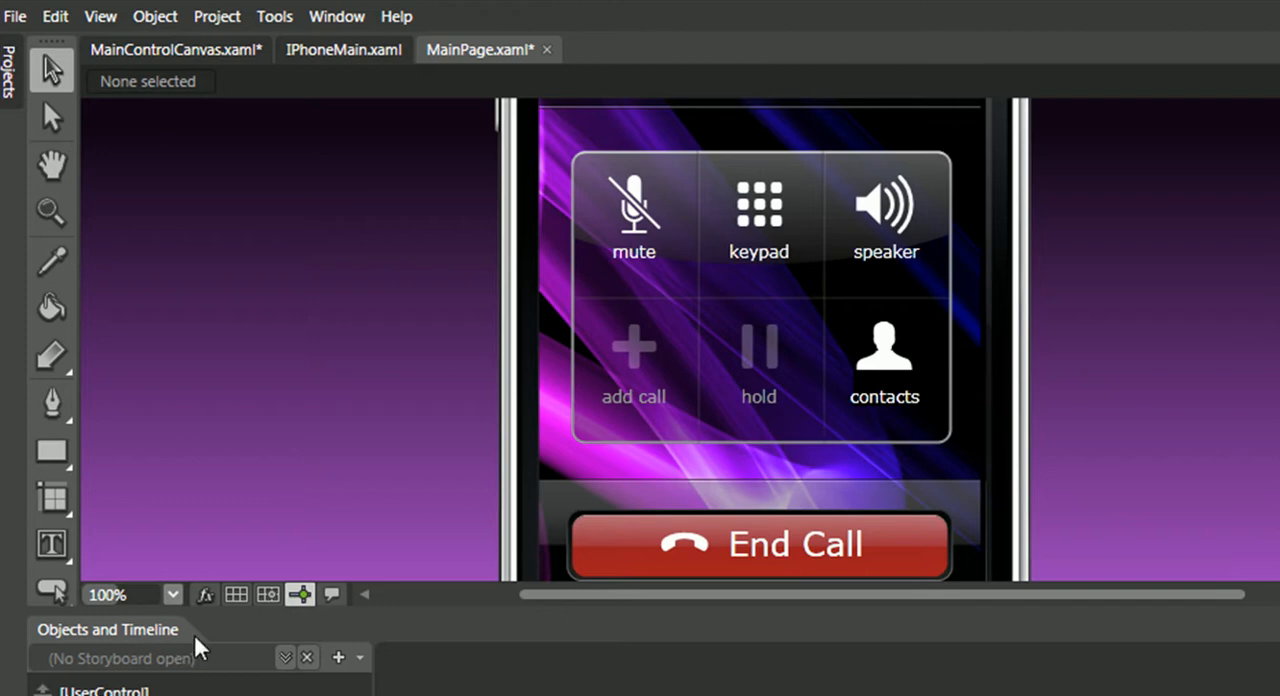
mouse_move(250, 352)
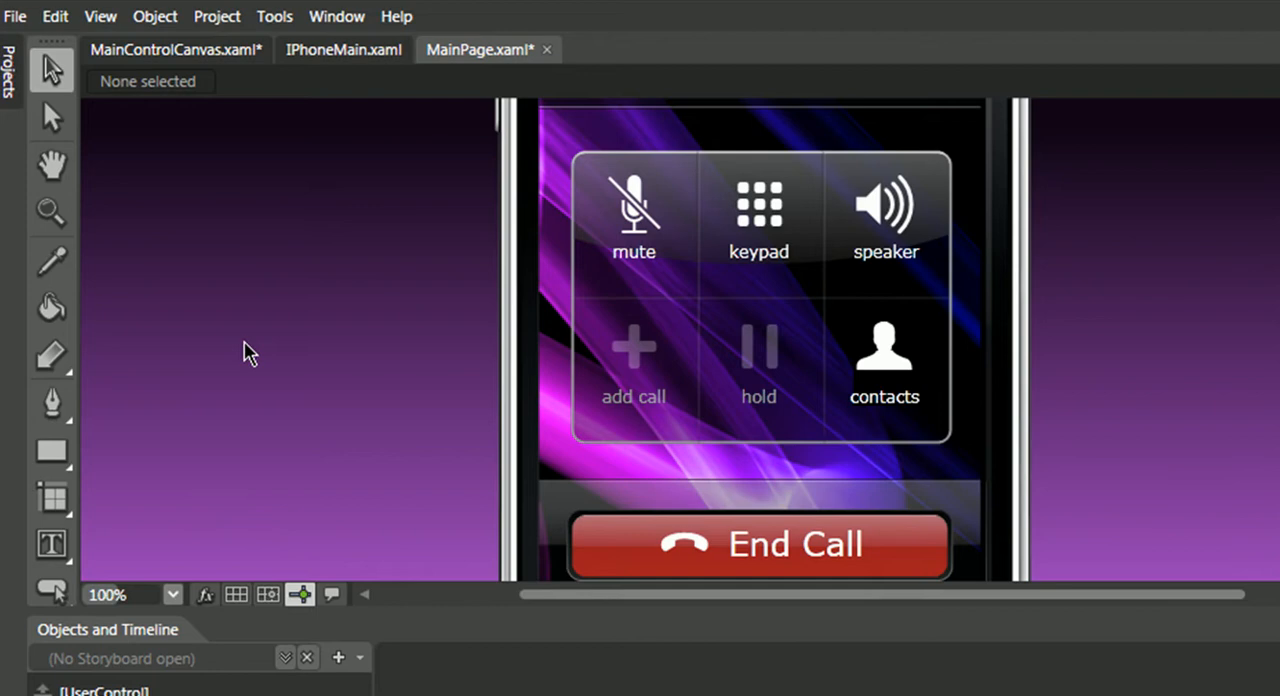
Step: Switch to the MainControlCanvas.xaml document and pick the Rectangle tool
left_click(175, 49)
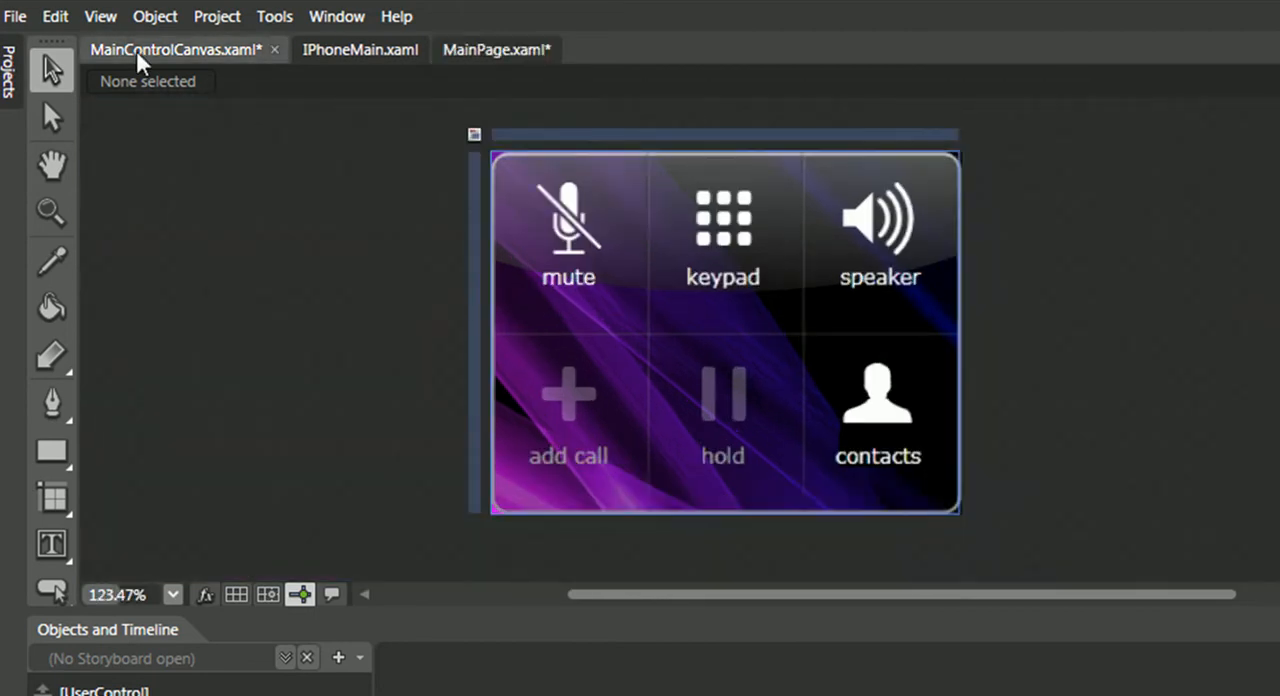
mouse_move(988, 315)
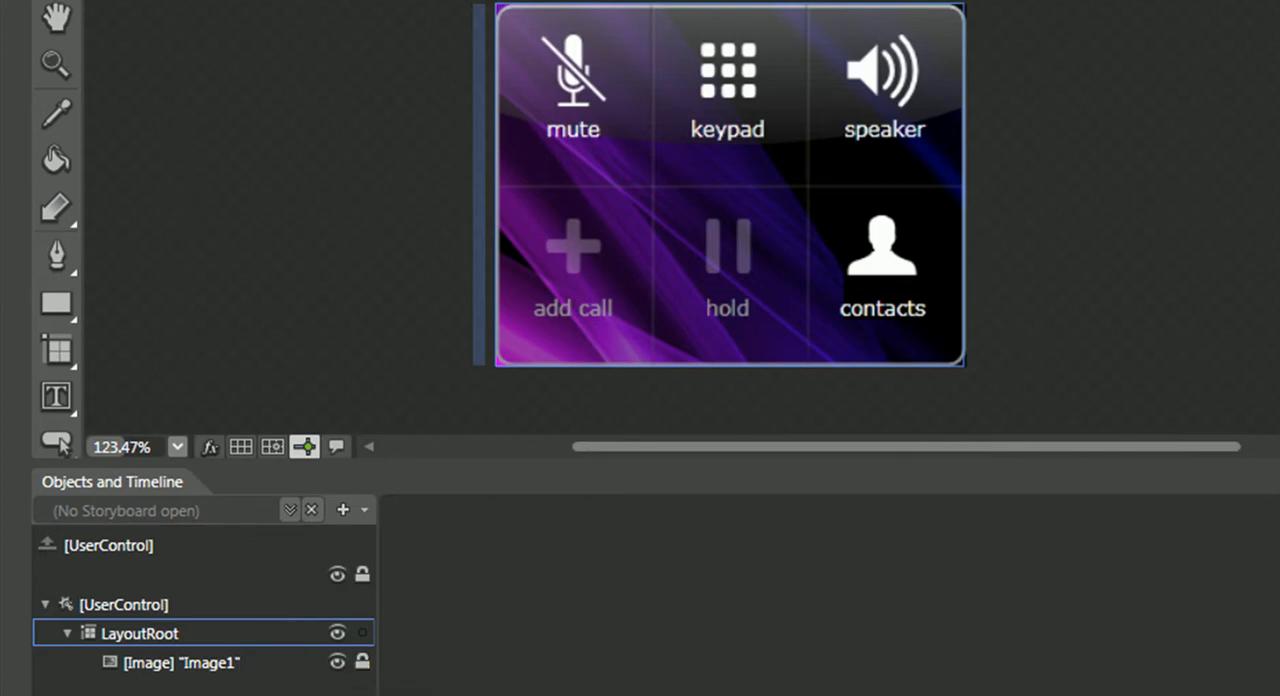
mouse_move(580, 415)
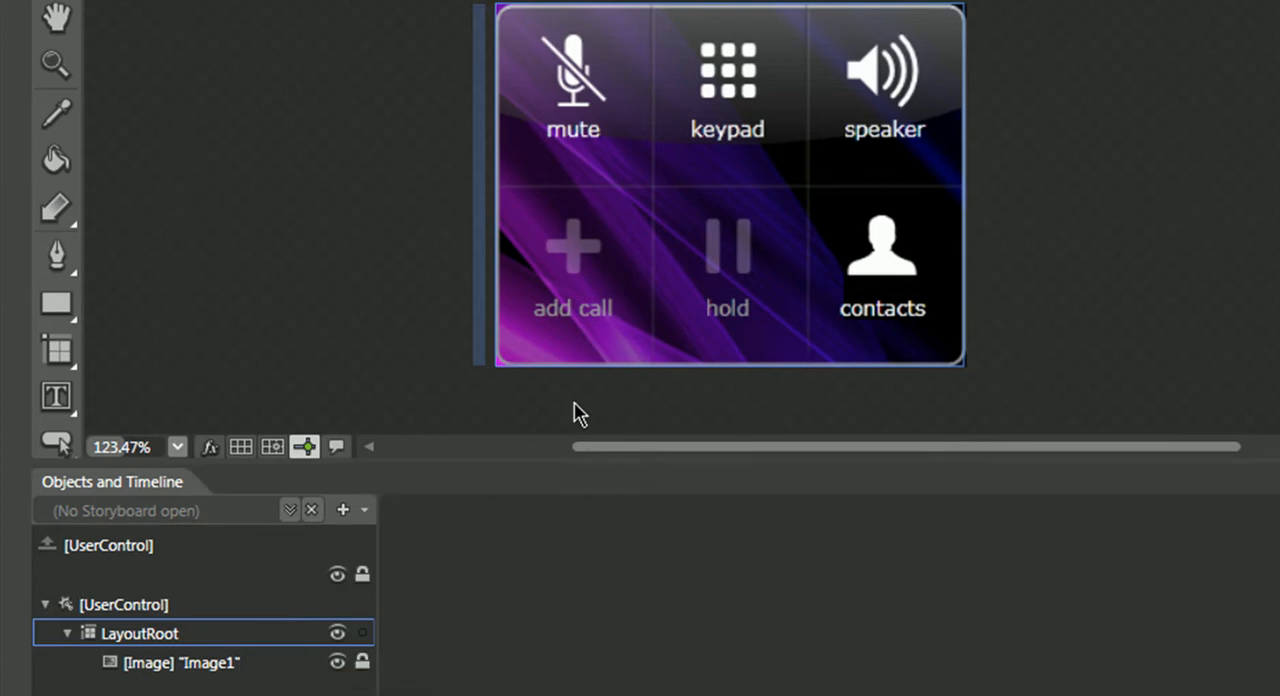
mouse_move(672, 245)
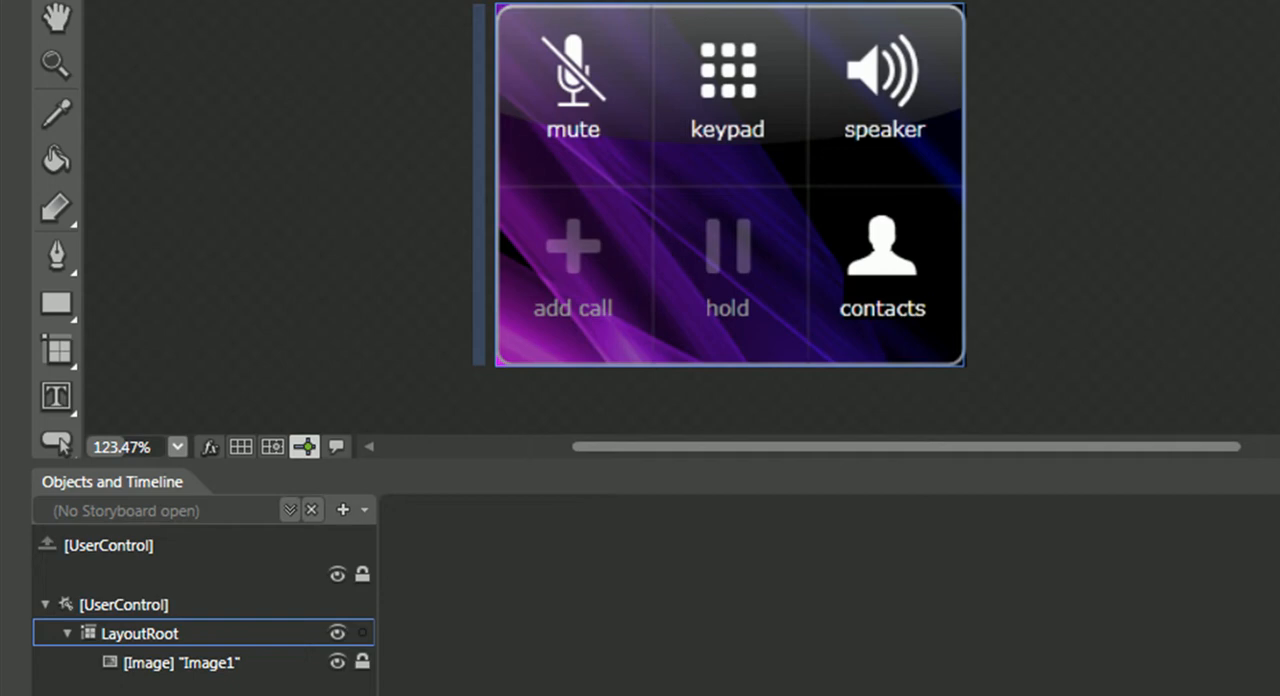
left_click(56, 304)
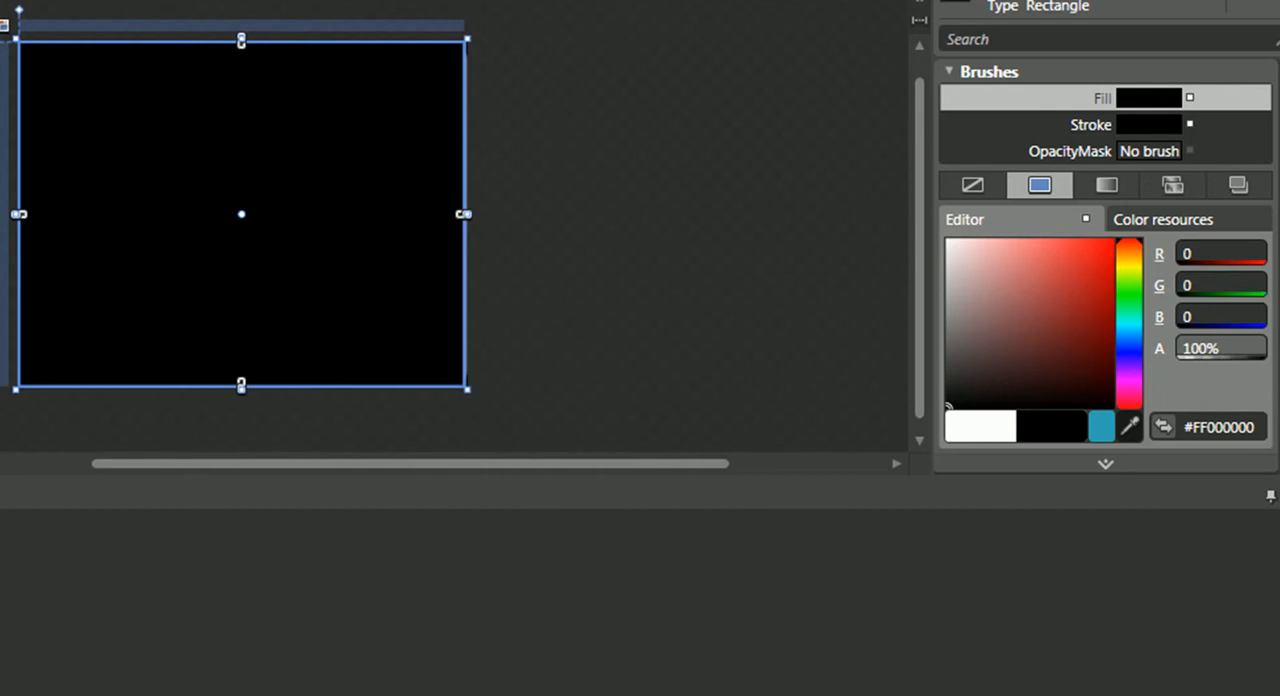
Step: Give the rectangle over the call-control image a light grey #FFE2E2E2 stroke
scroll("down", 3)
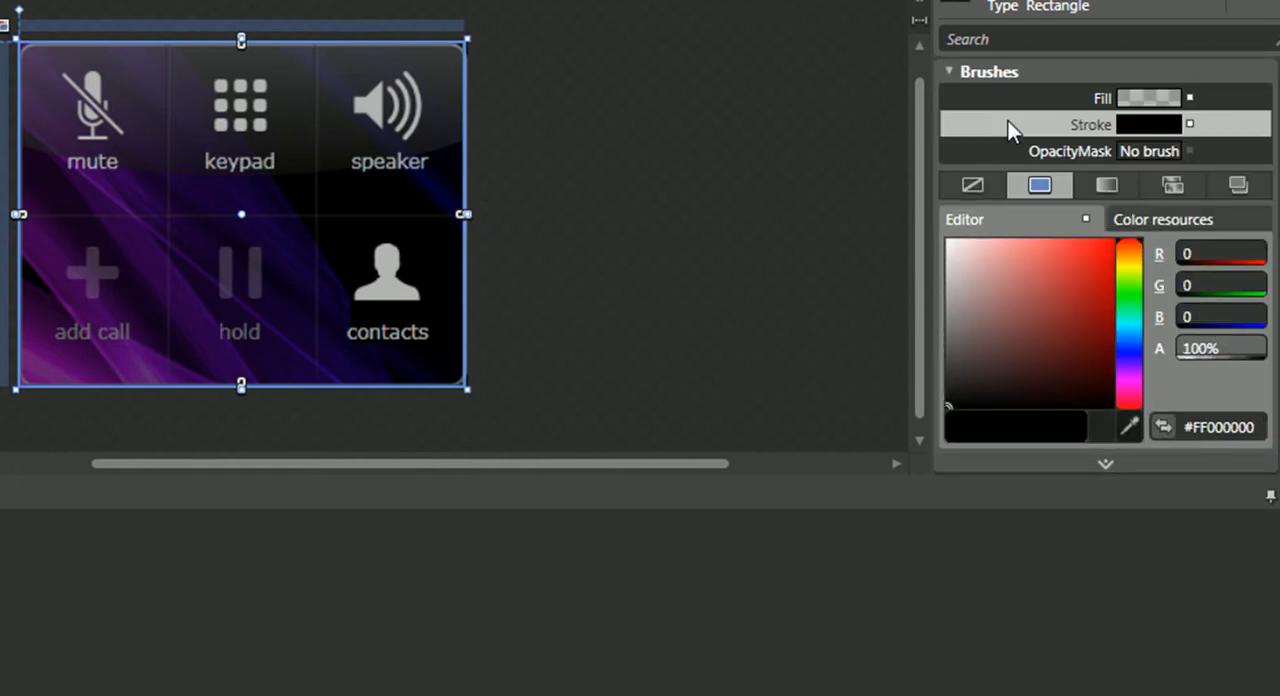
scroll("down", 3)
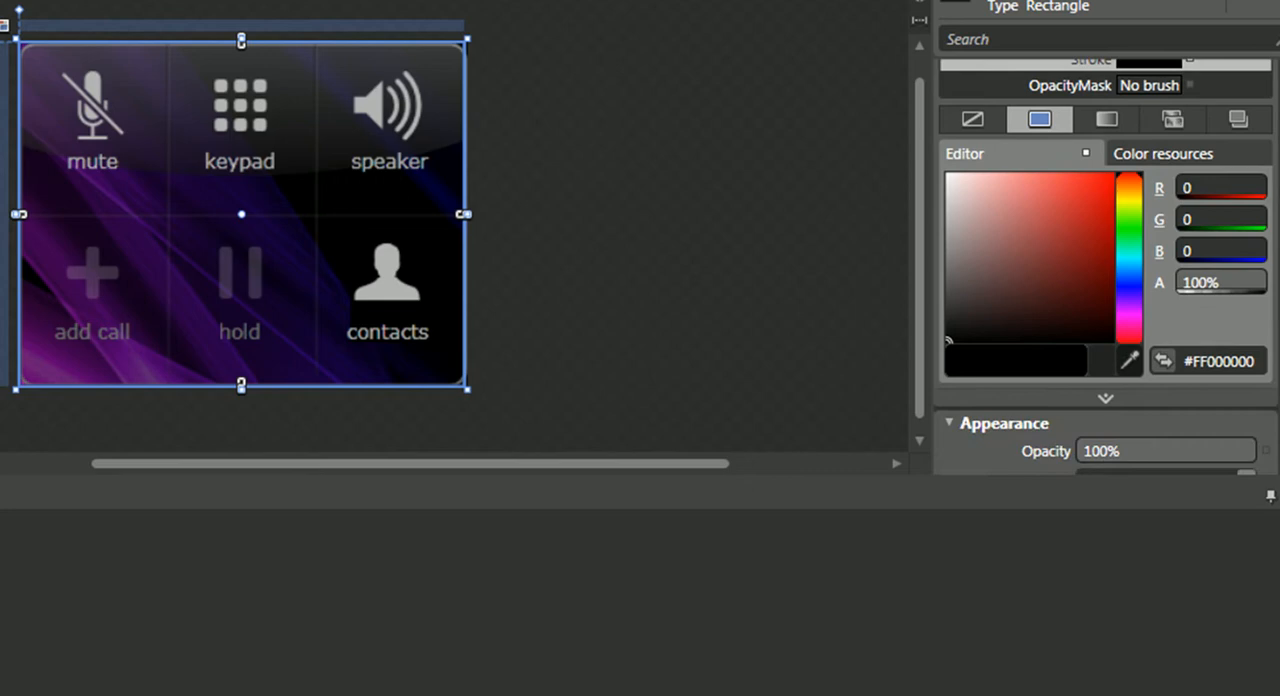
left_click(948, 200)
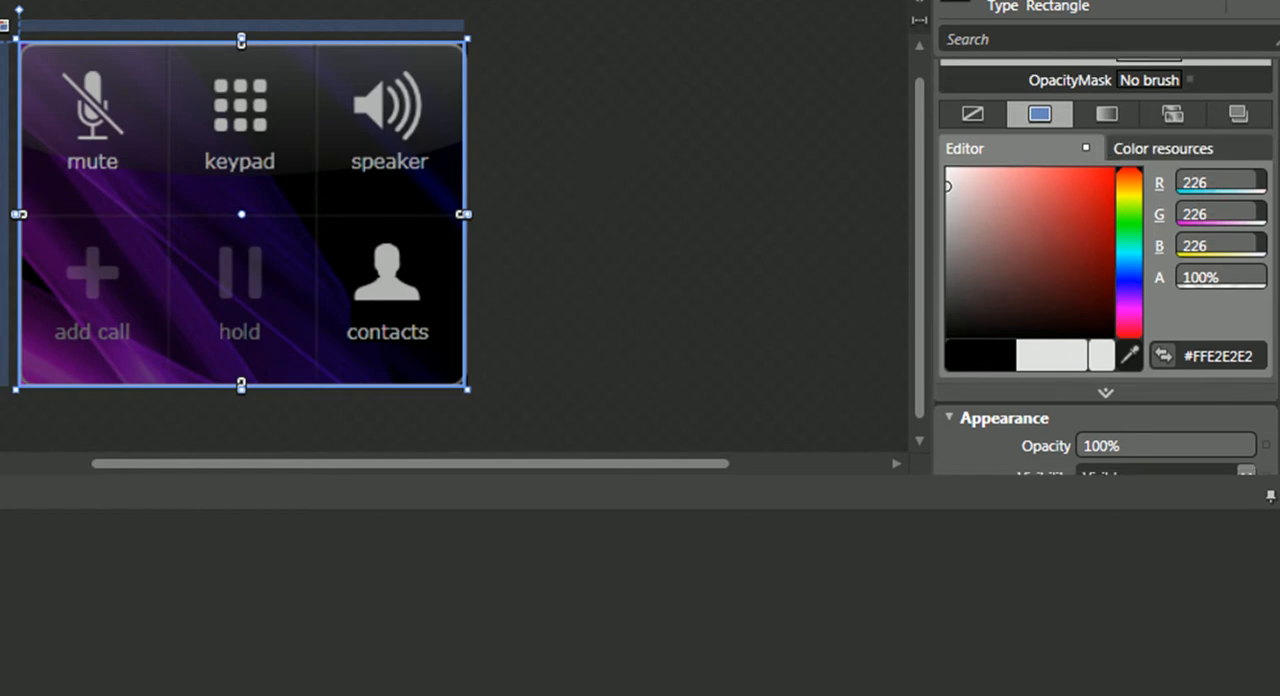
scroll("down", 3)
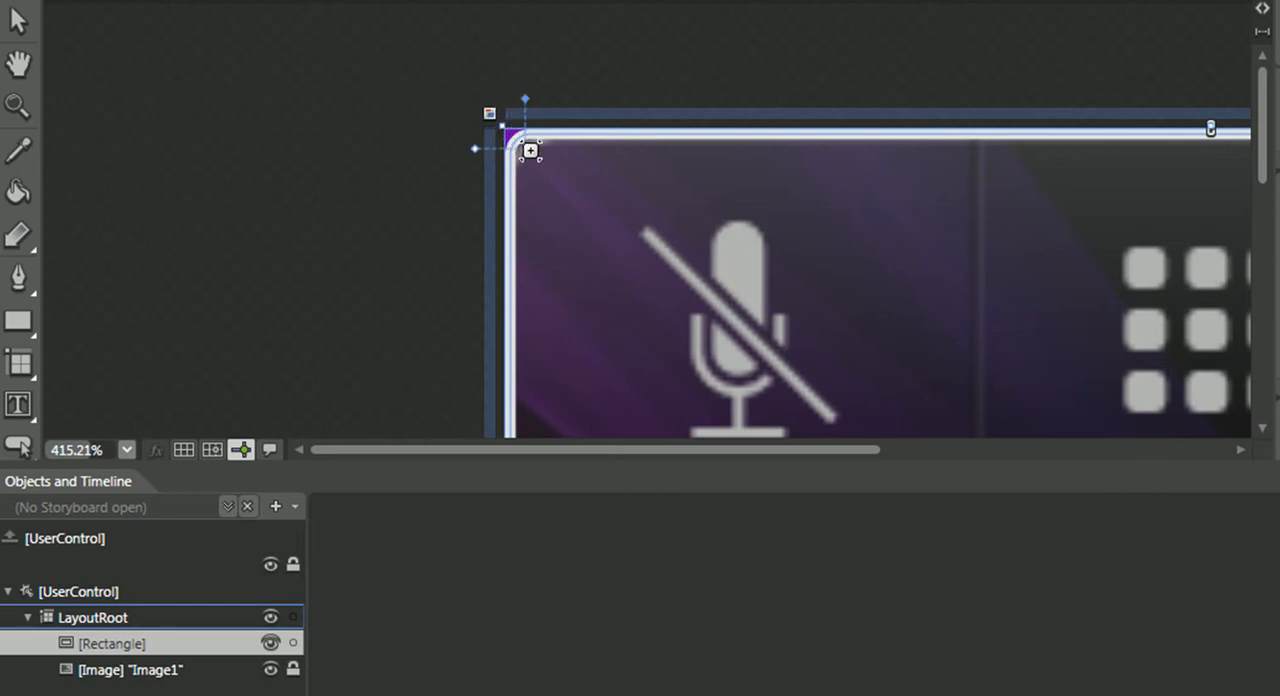
Step: Round the rectangle's corners and hide the original Image1 picture
left_click_drag(530, 150, 570, 180)
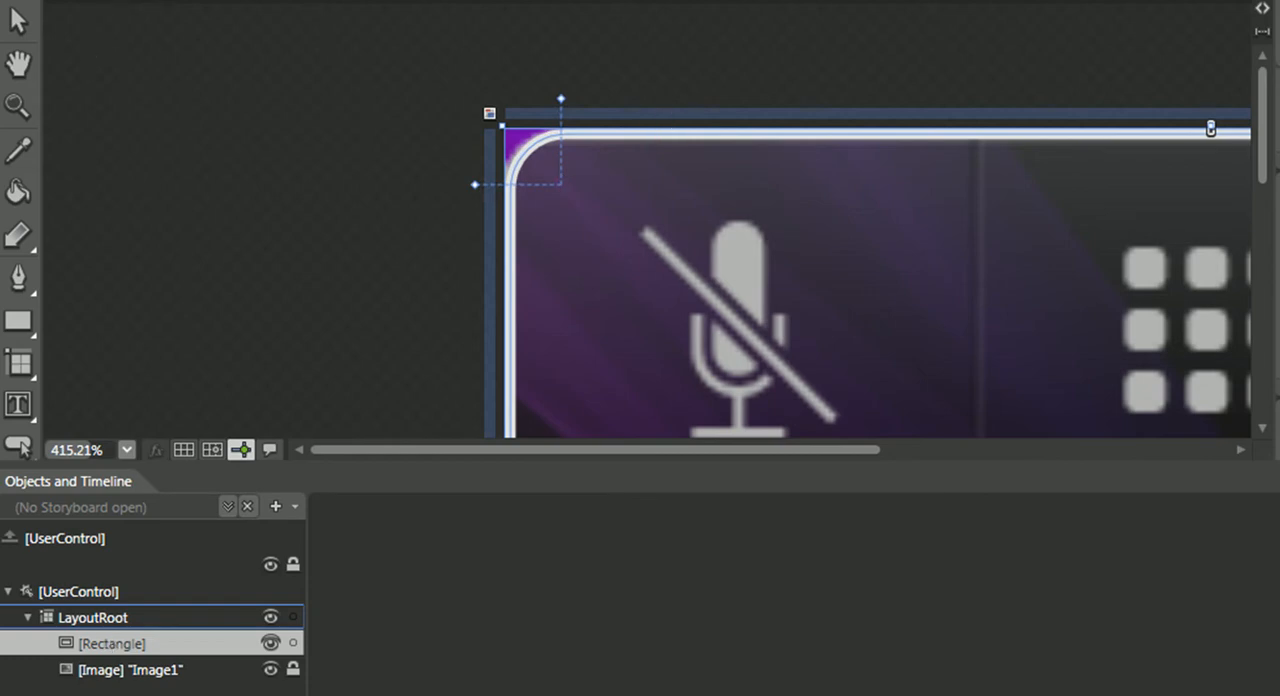
mouse_move(380, 185)
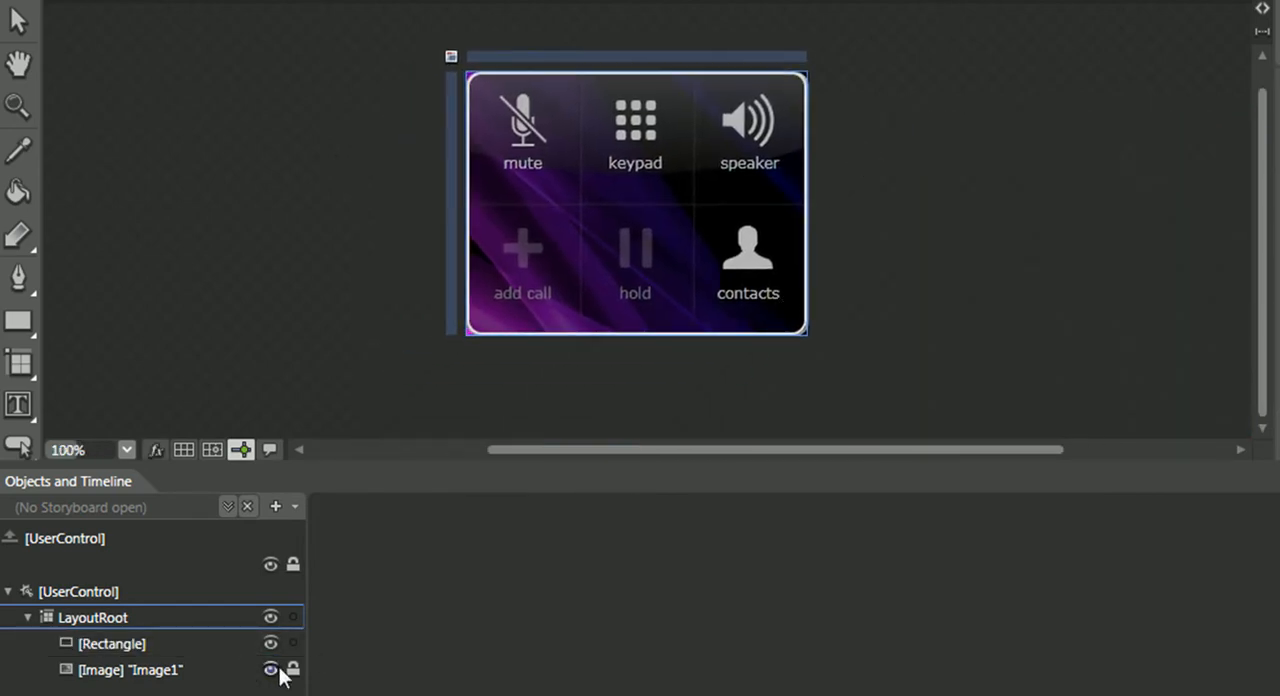
left_click(270, 669)
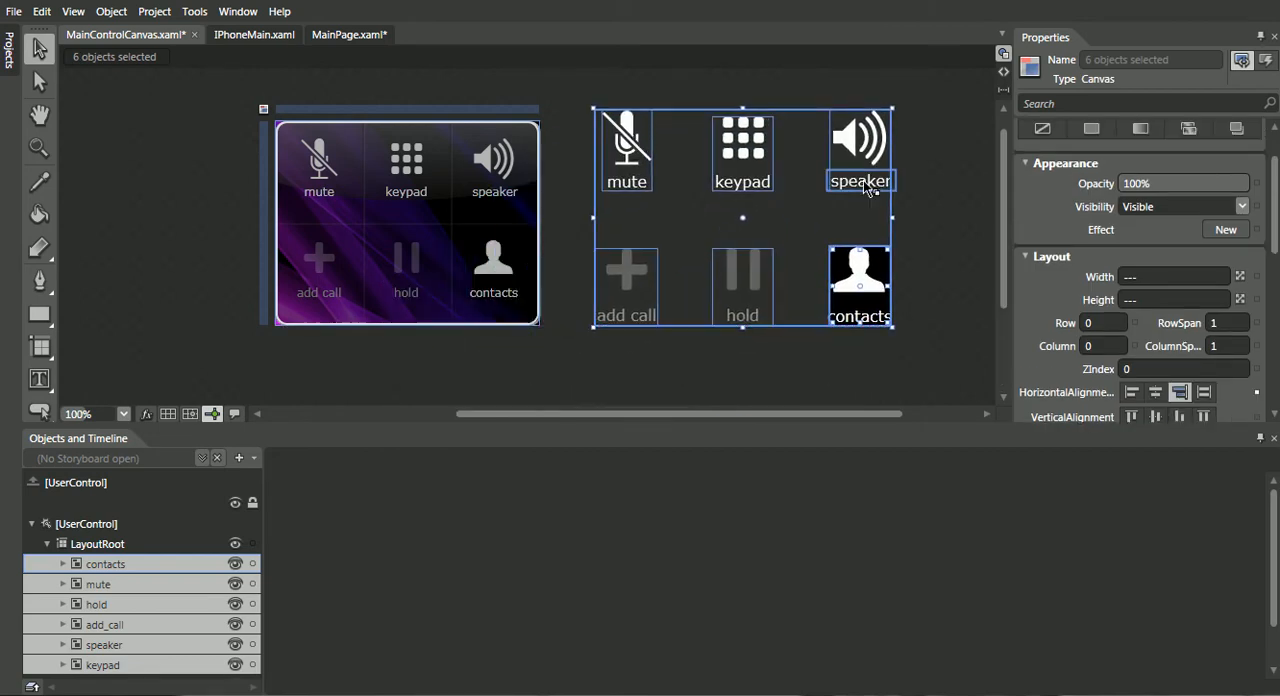
Step: Set RenderTransform Scale X to 0.7 for the six selected icon canvases
scroll("down", 3)
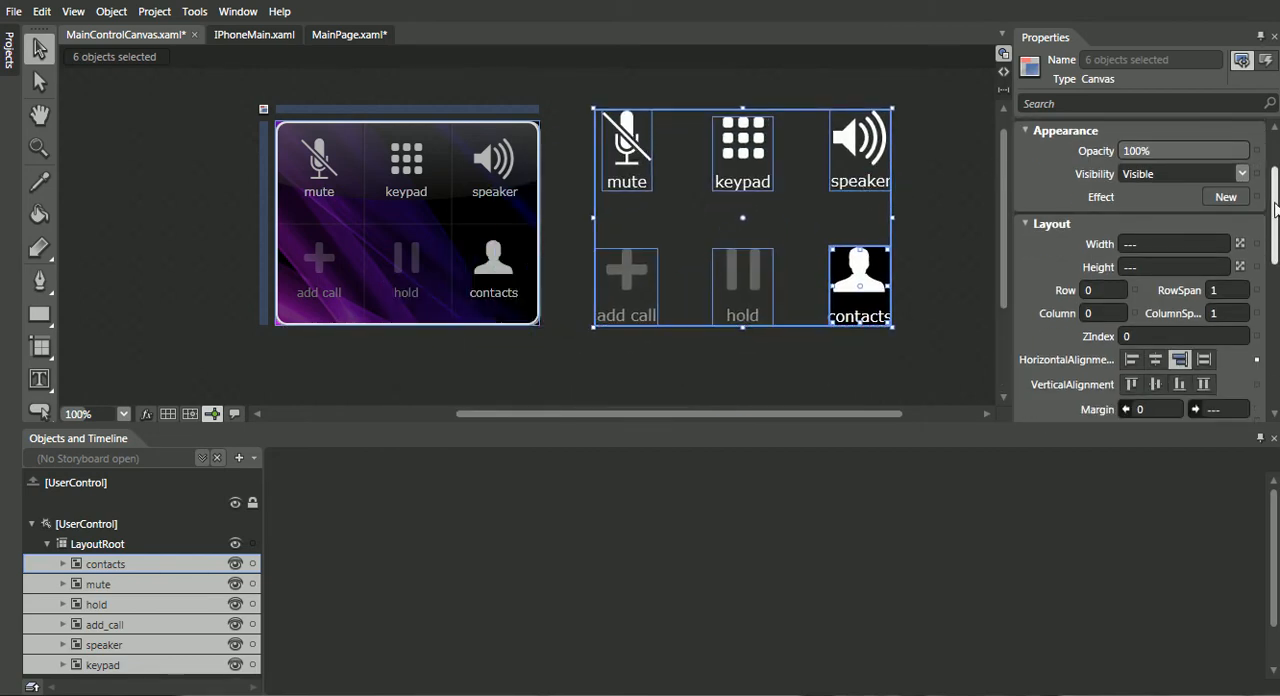
scroll("down", 3)
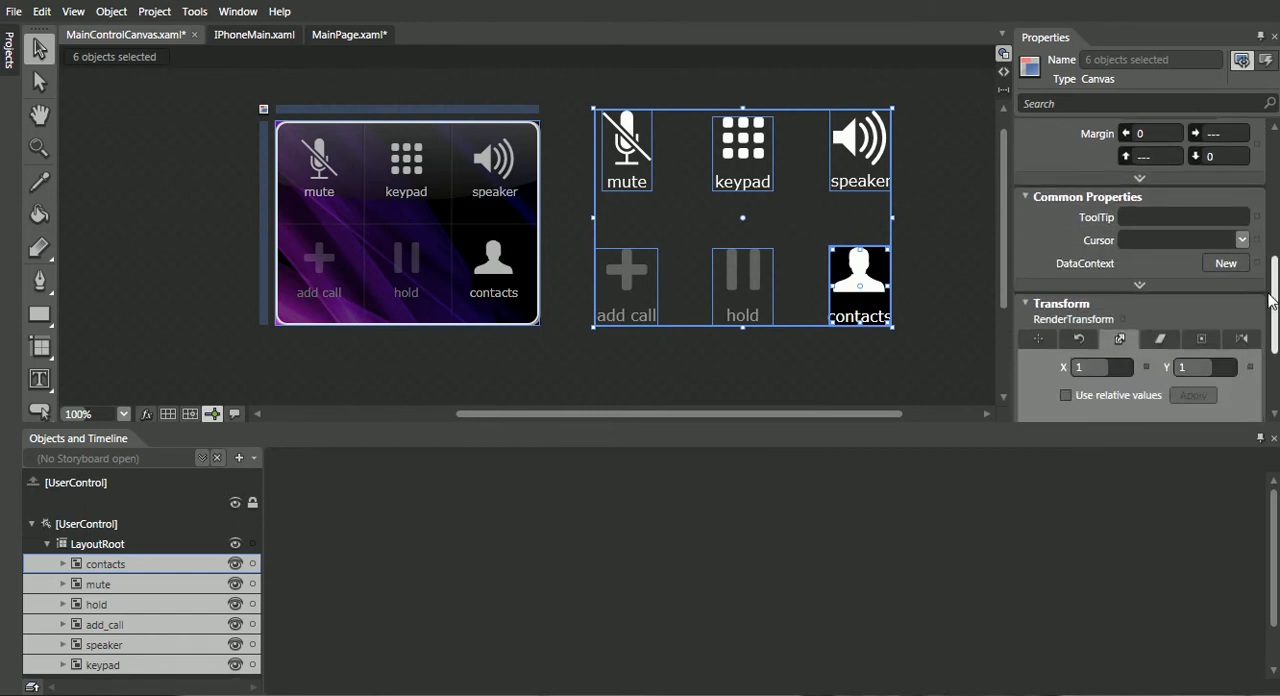
scroll("down", 3)
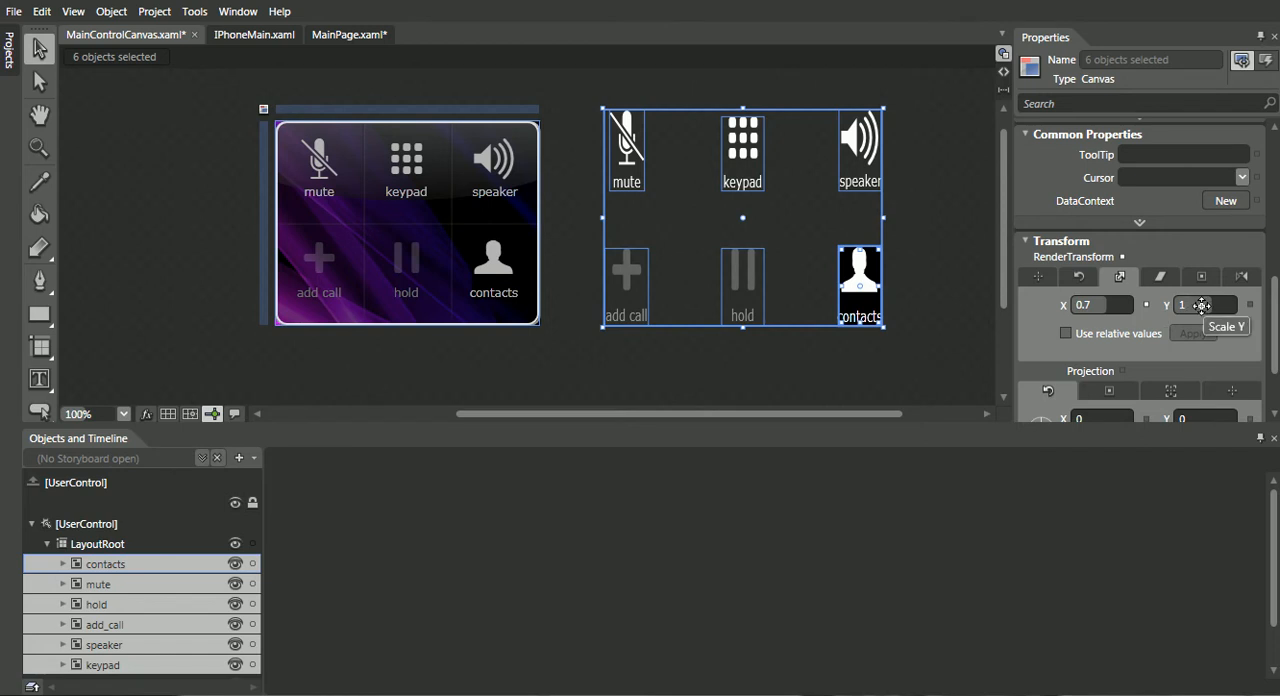
type("0.7")
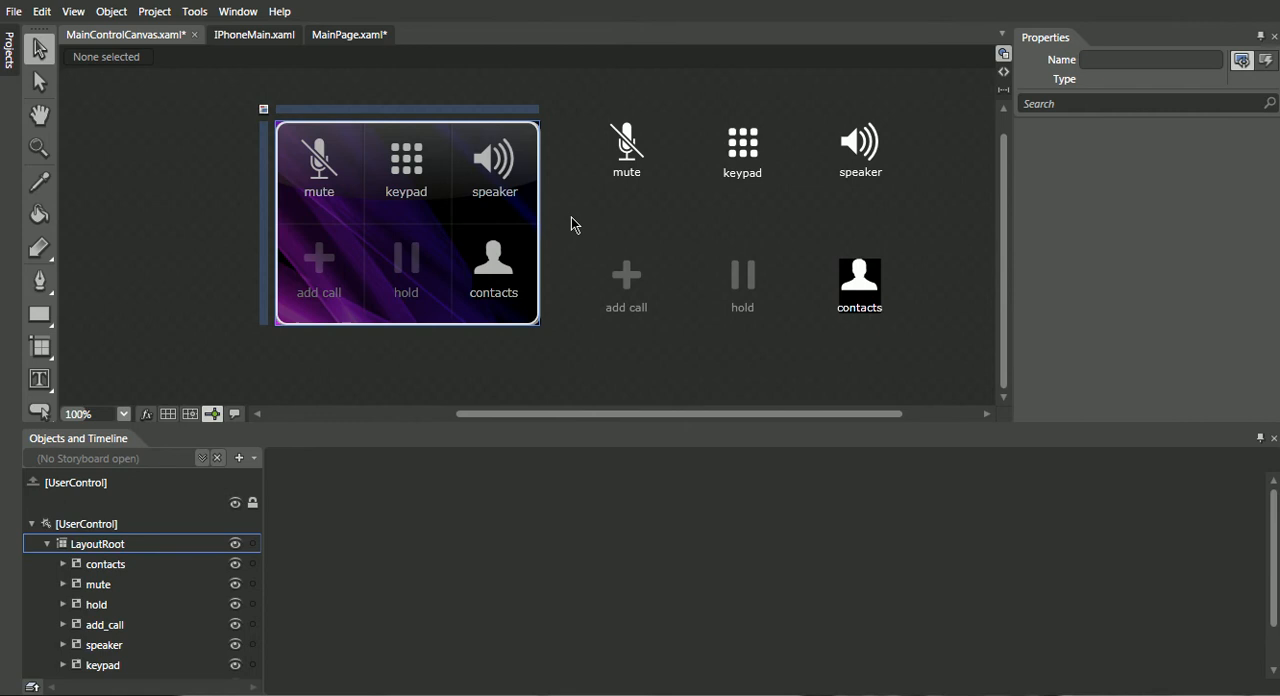
Step: Move the speaker icon to the top-right cell and hold to the bottom-middle cell
left_click(626, 140)
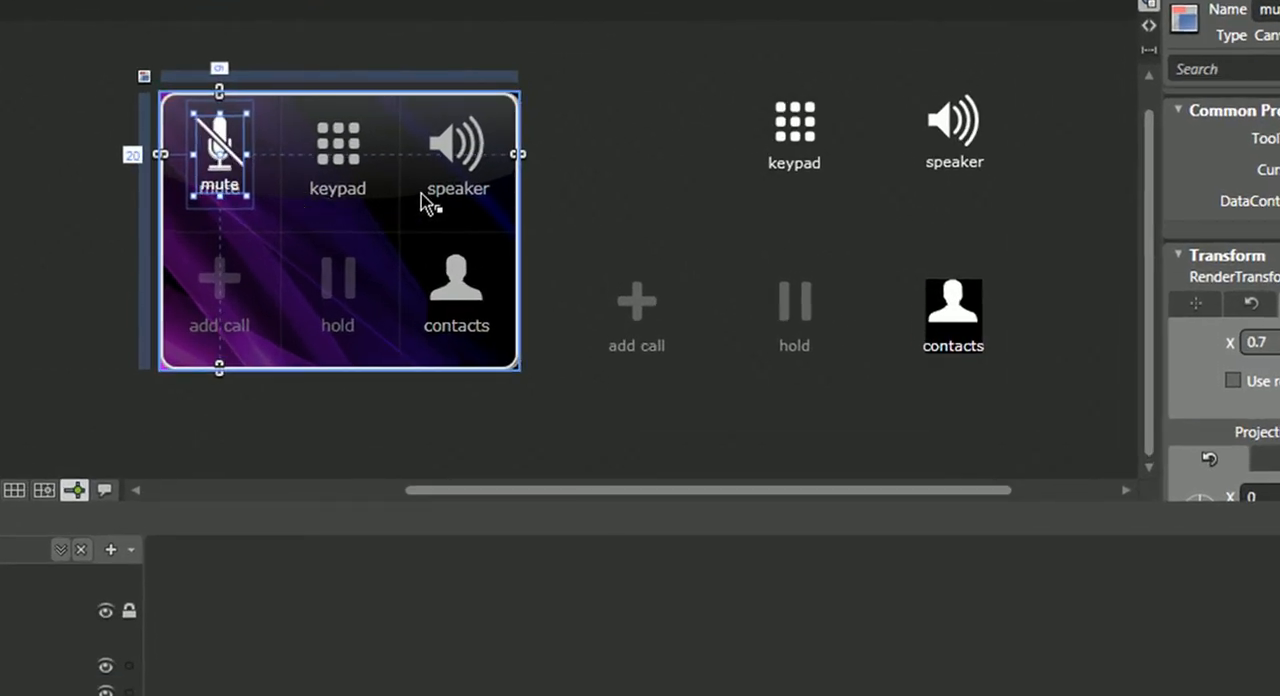
left_click(219, 186)
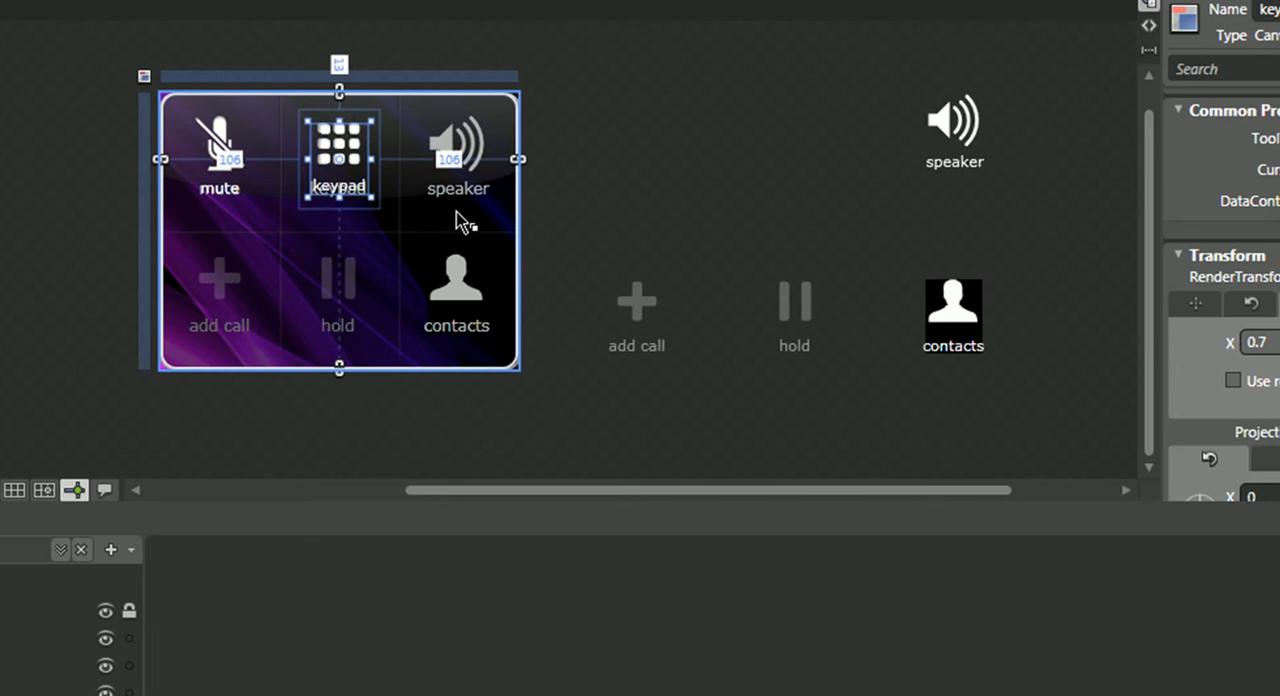
left_click(953, 130)
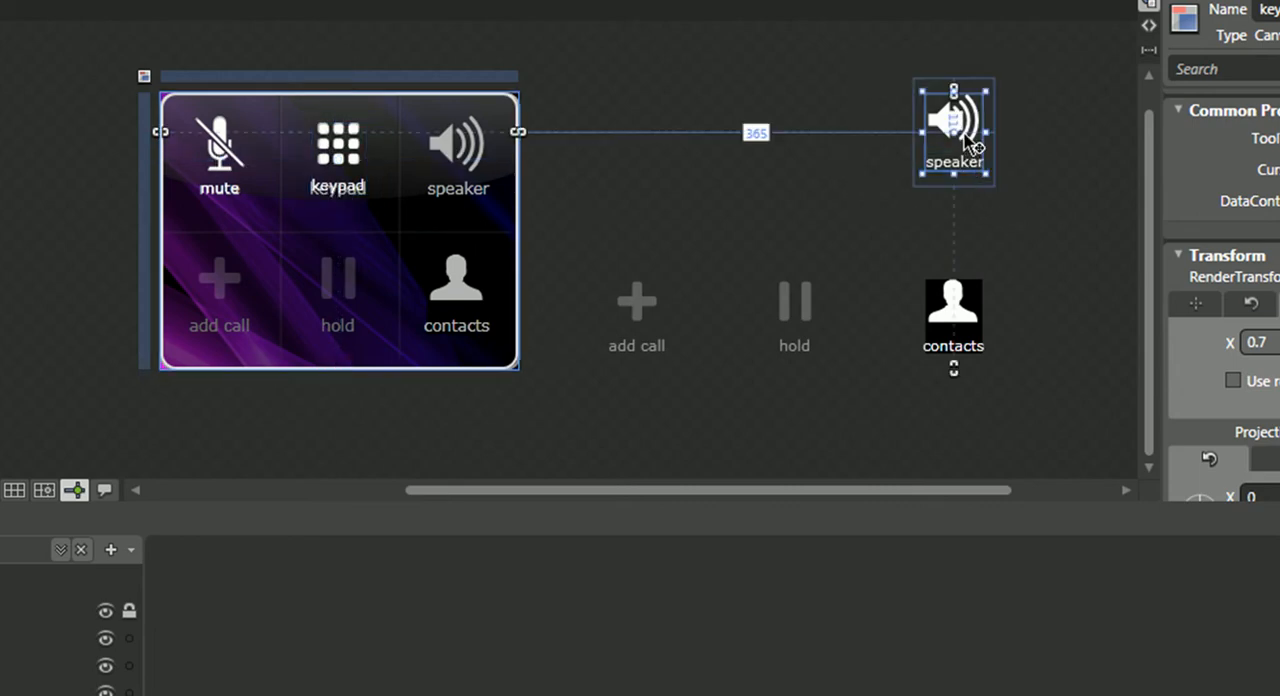
left_click_drag(953, 130, 465, 155)
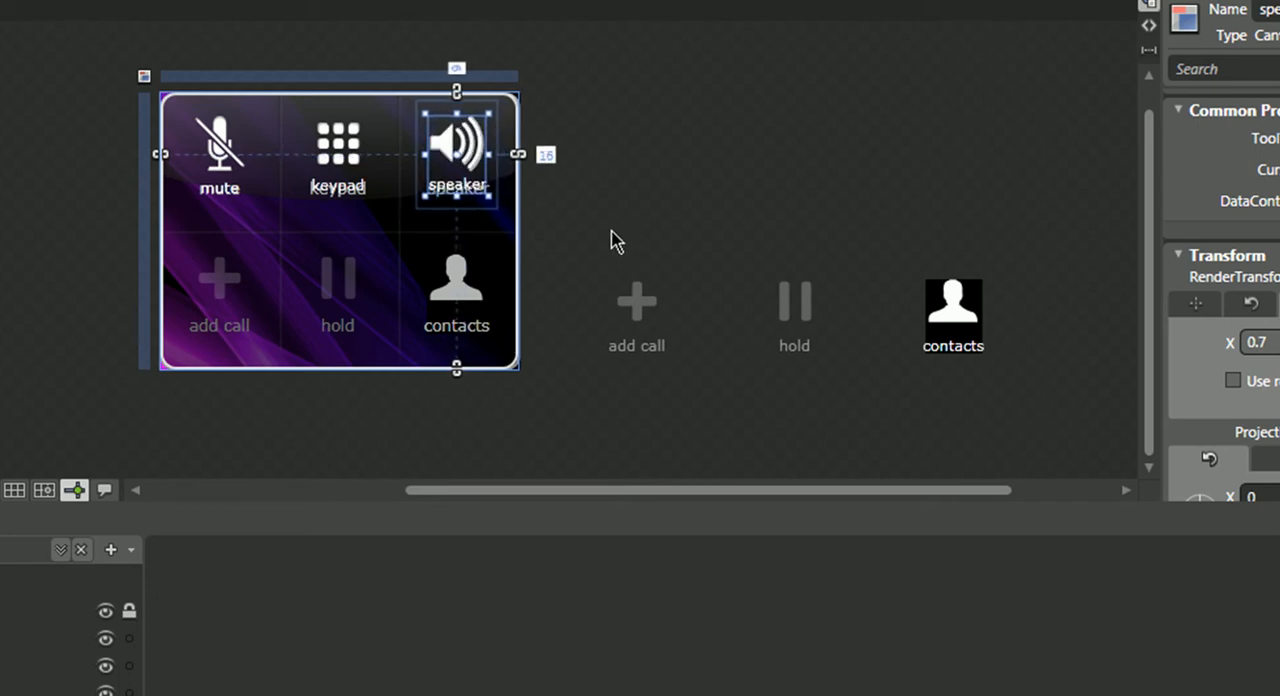
mouse_move(575, 258)
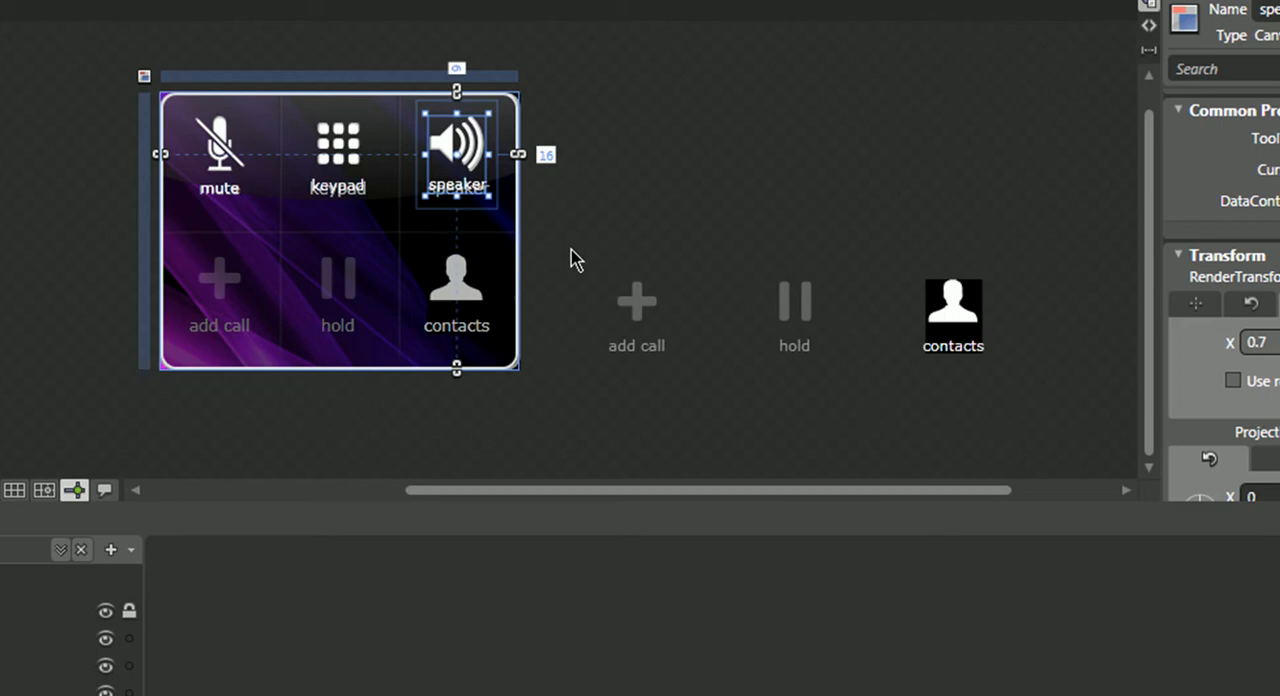
mouse_move(580, 250)
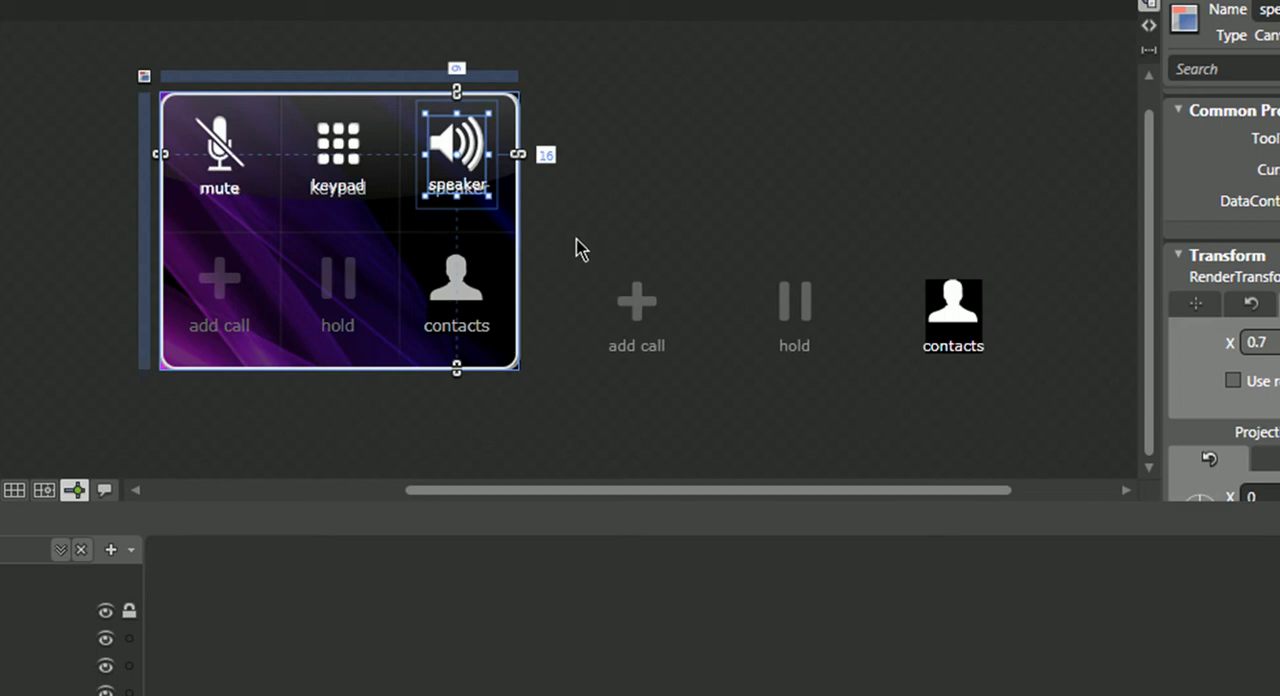
mouse_move(638, 203)
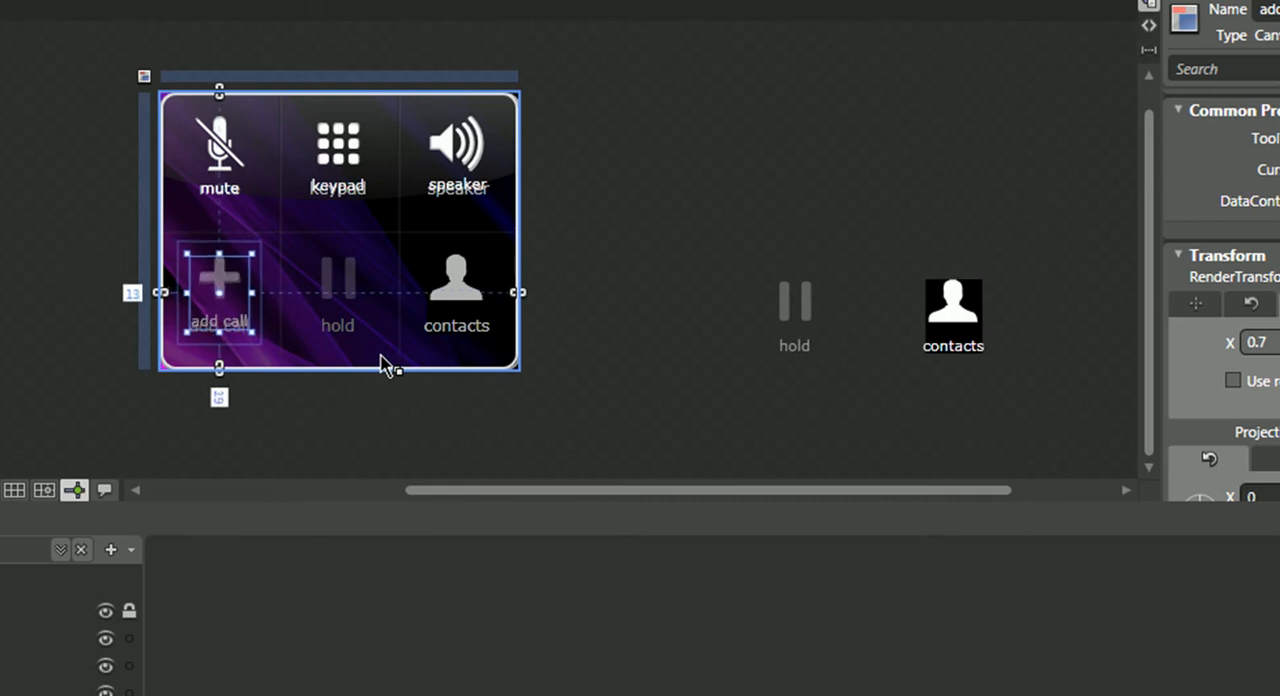
left_click(794, 315)
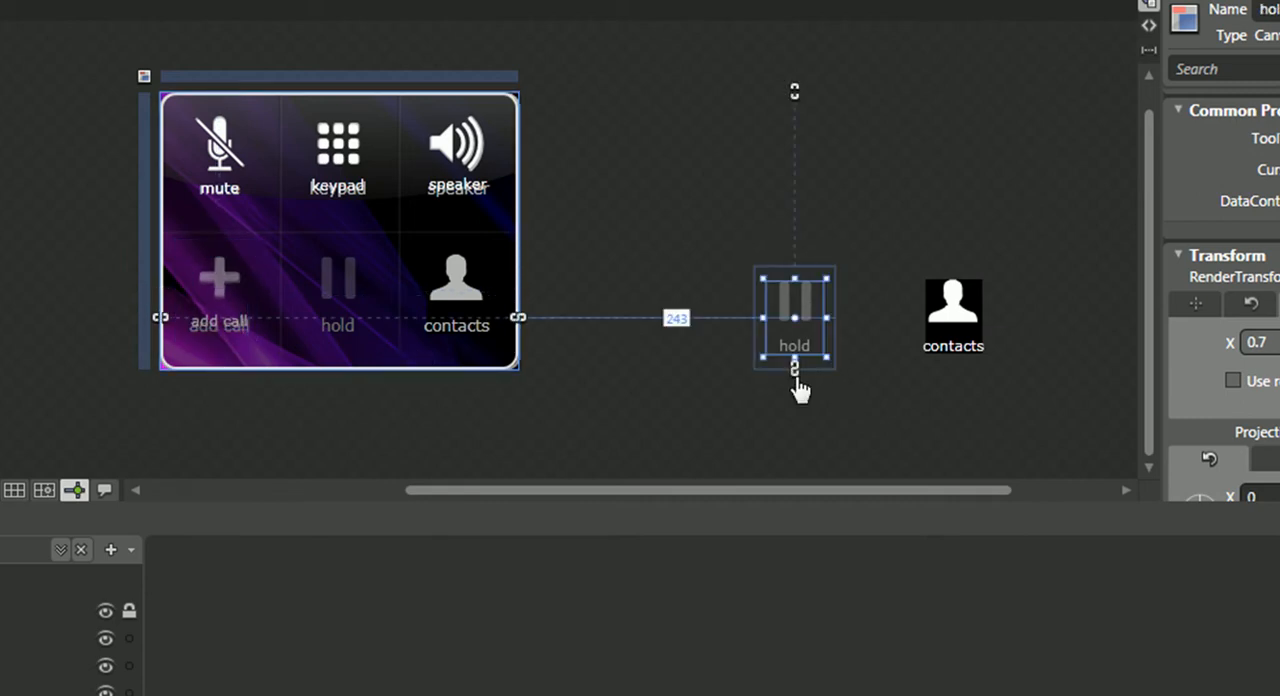
left_click_drag(793, 315, 456, 290)
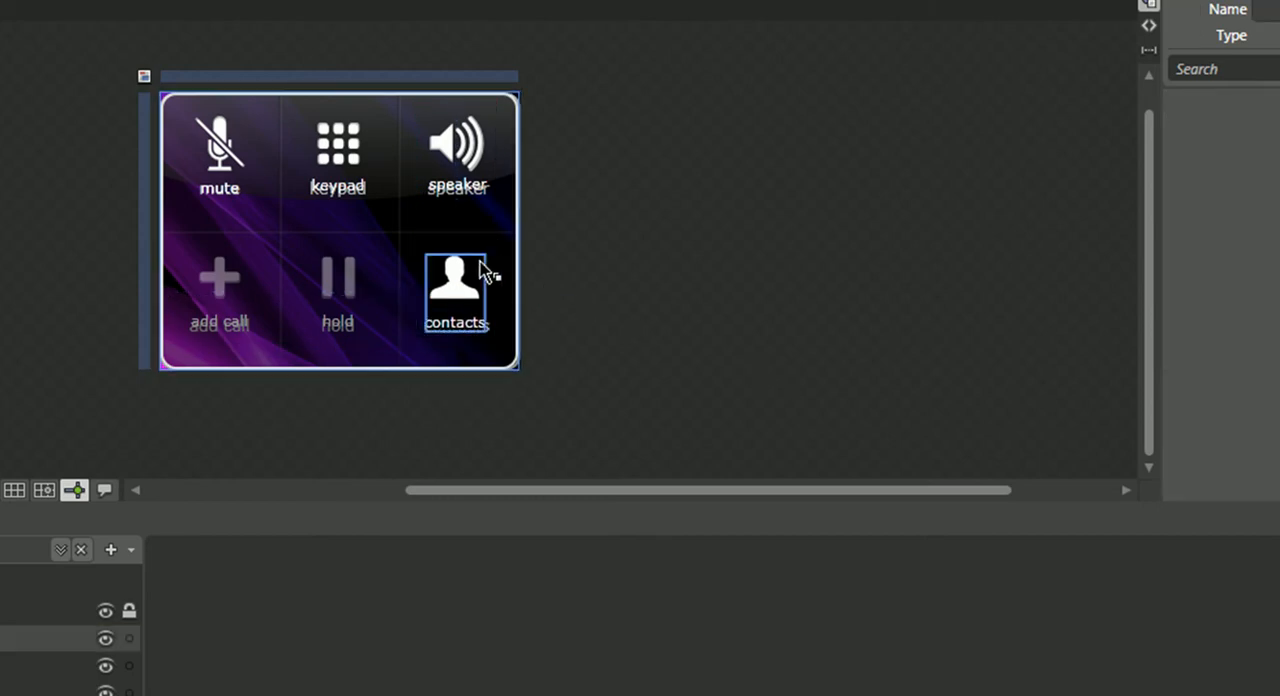
left_click(455, 290)
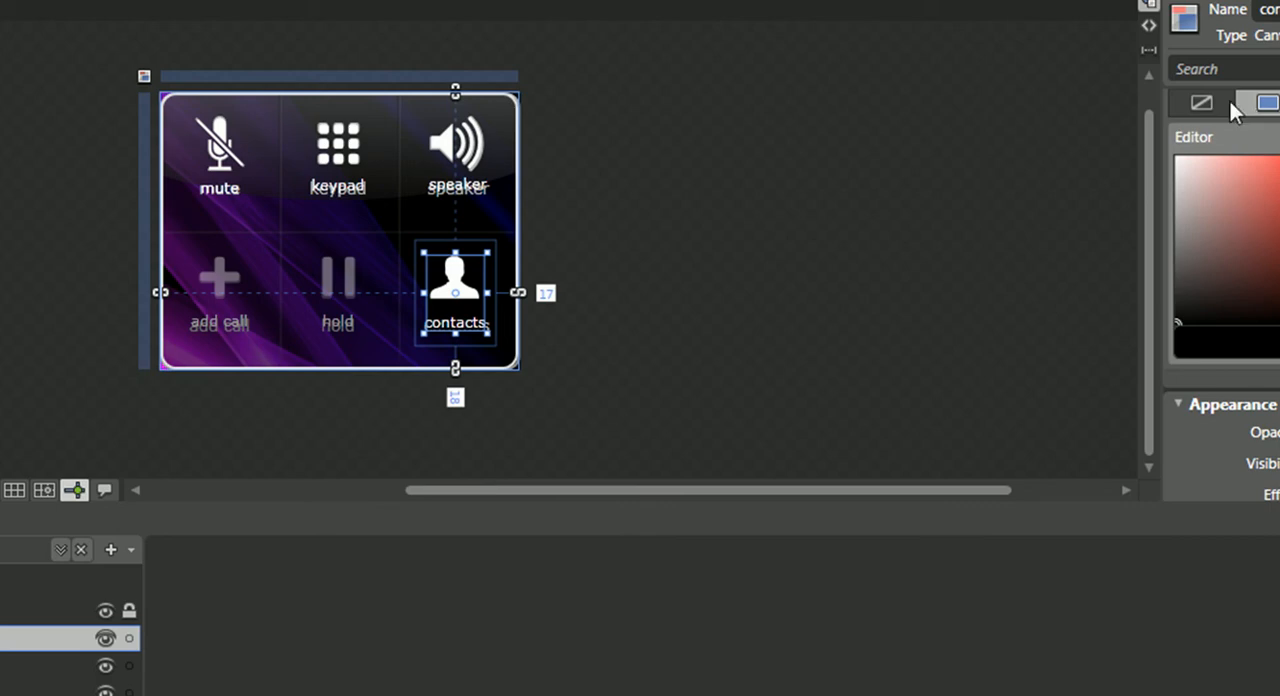
left_click(1200, 102)
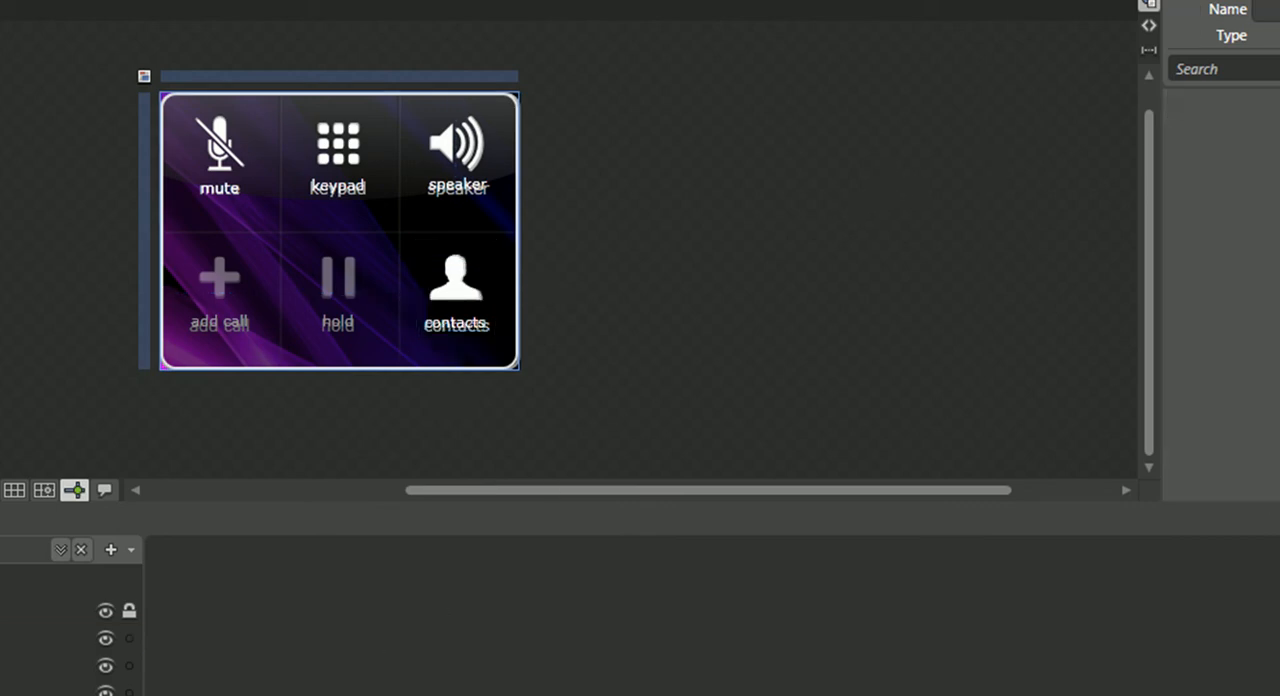
left_click(337, 145)
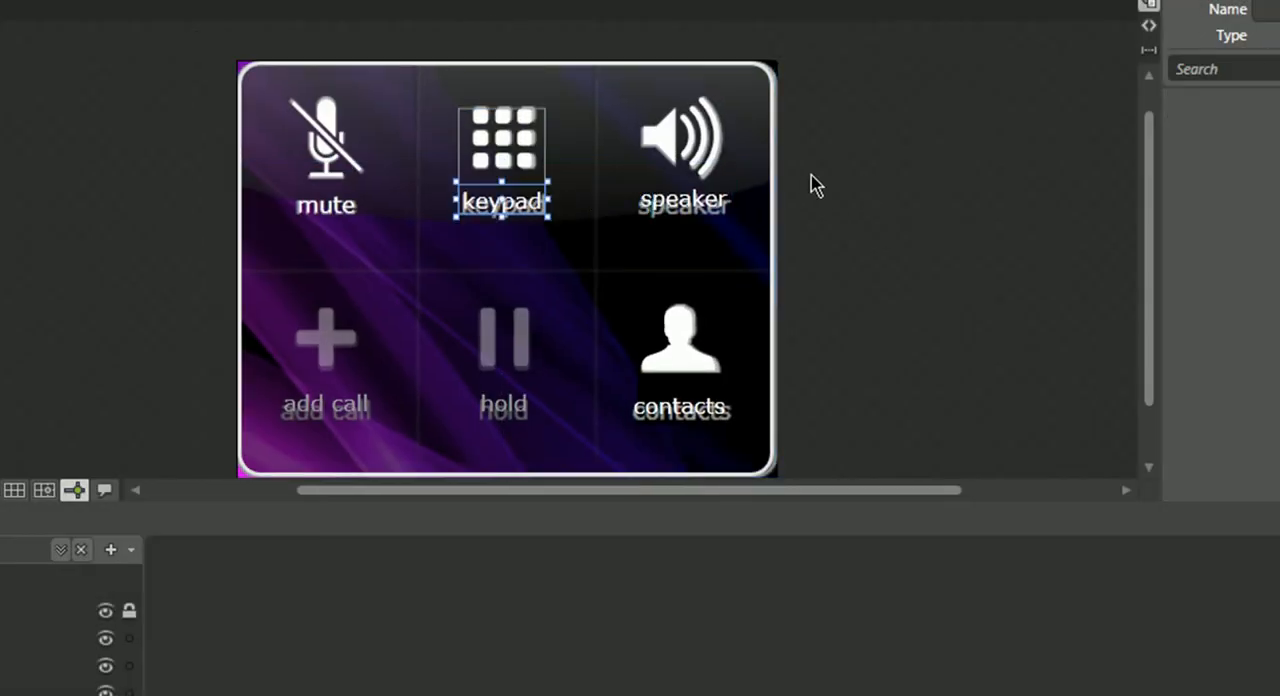
Step: Select the rounded rectangle and switch its Fill to an empty tile brush
left_click(683, 198)
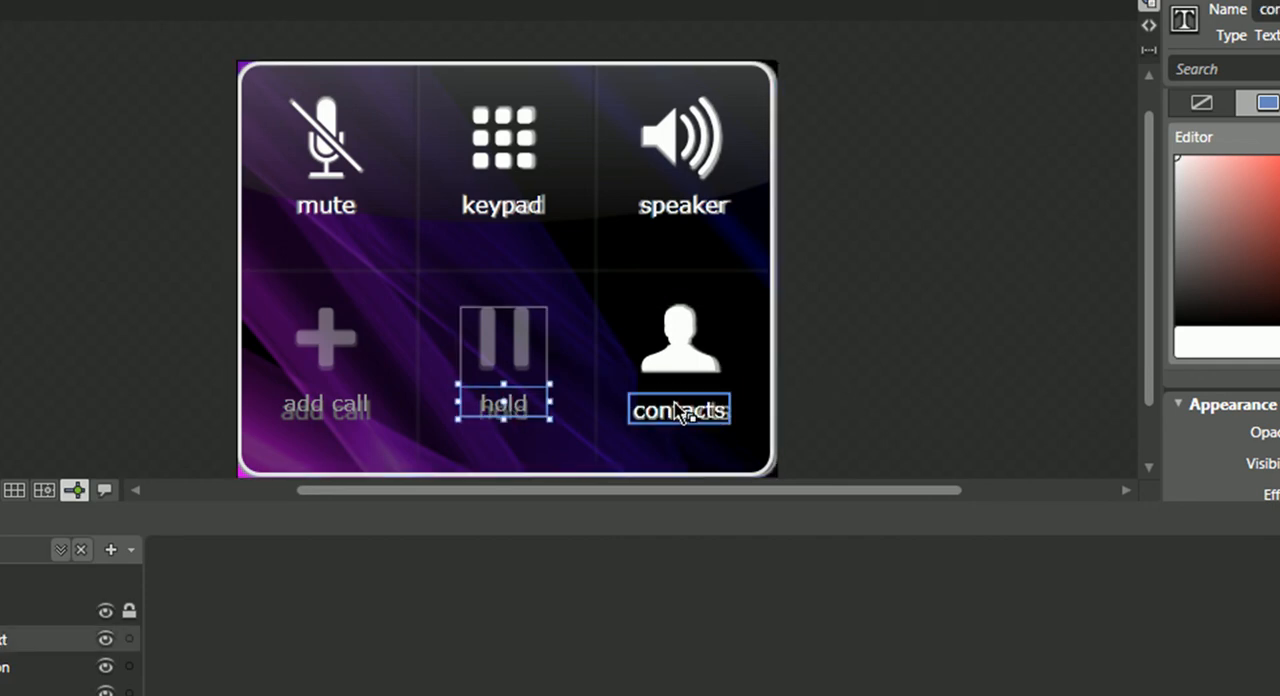
left_click(325, 355)
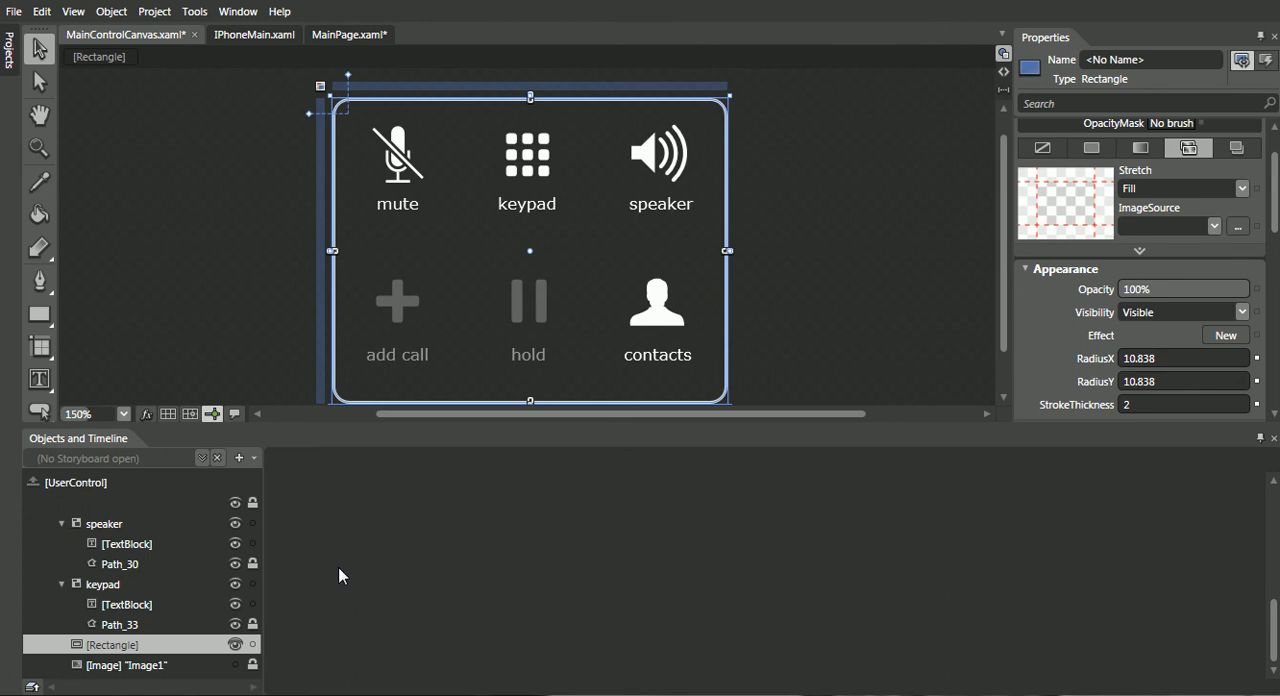
mouse_move(338, 195)
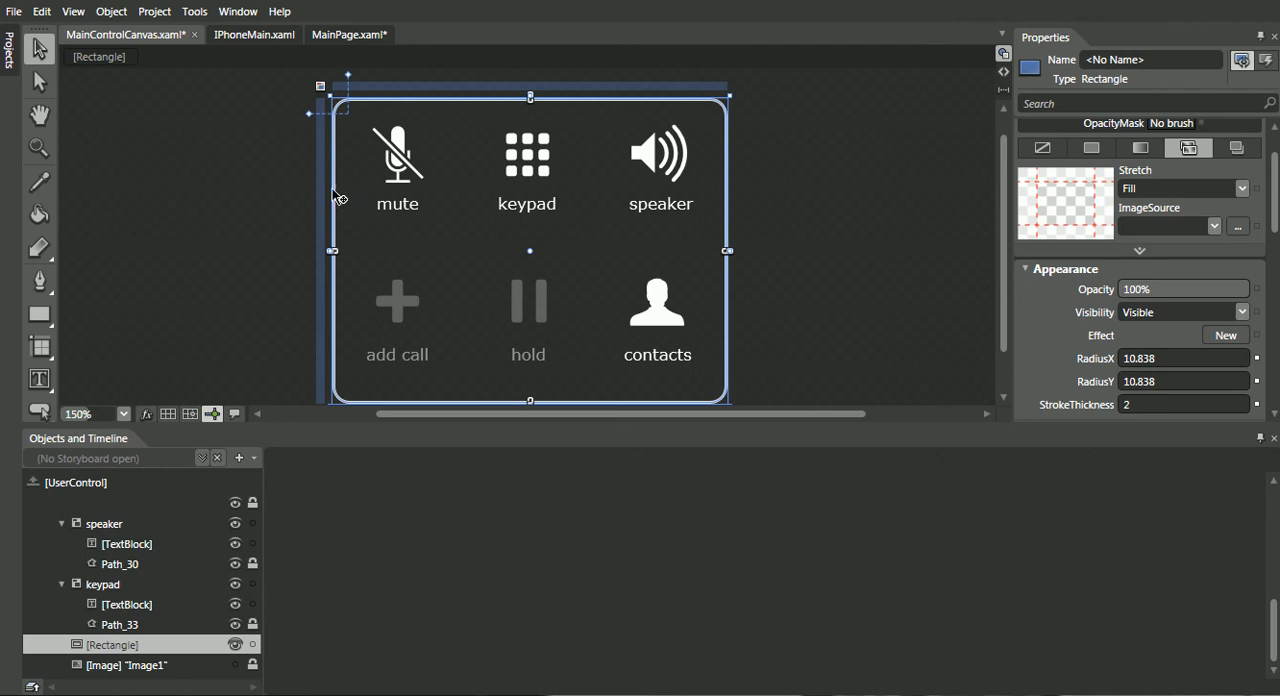
mouse_move(340, 170)
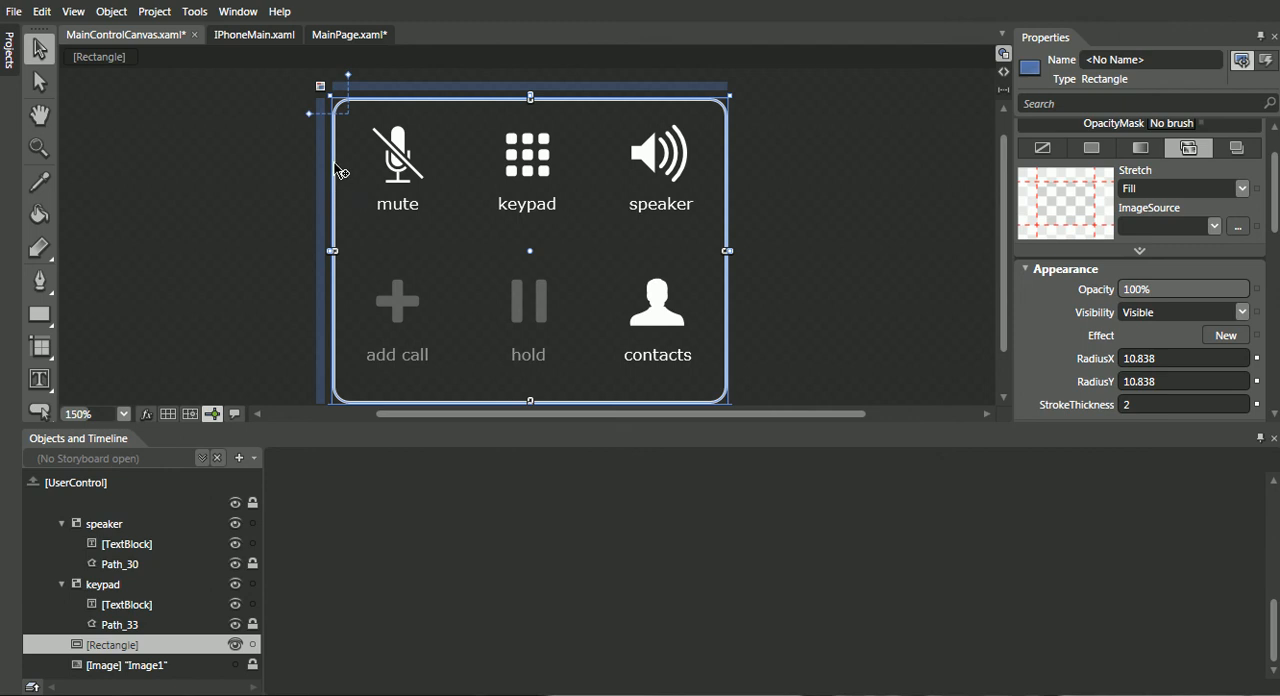
mouse_move(358, 137)
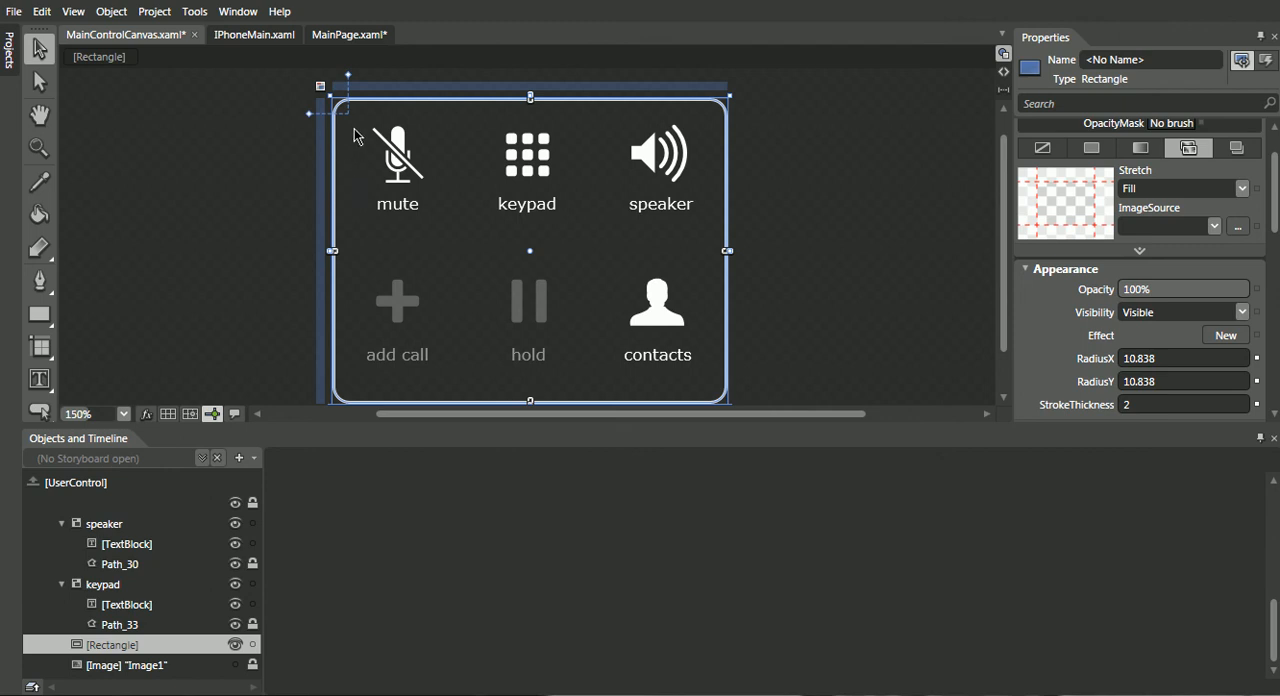
mouse_move(920, 163)
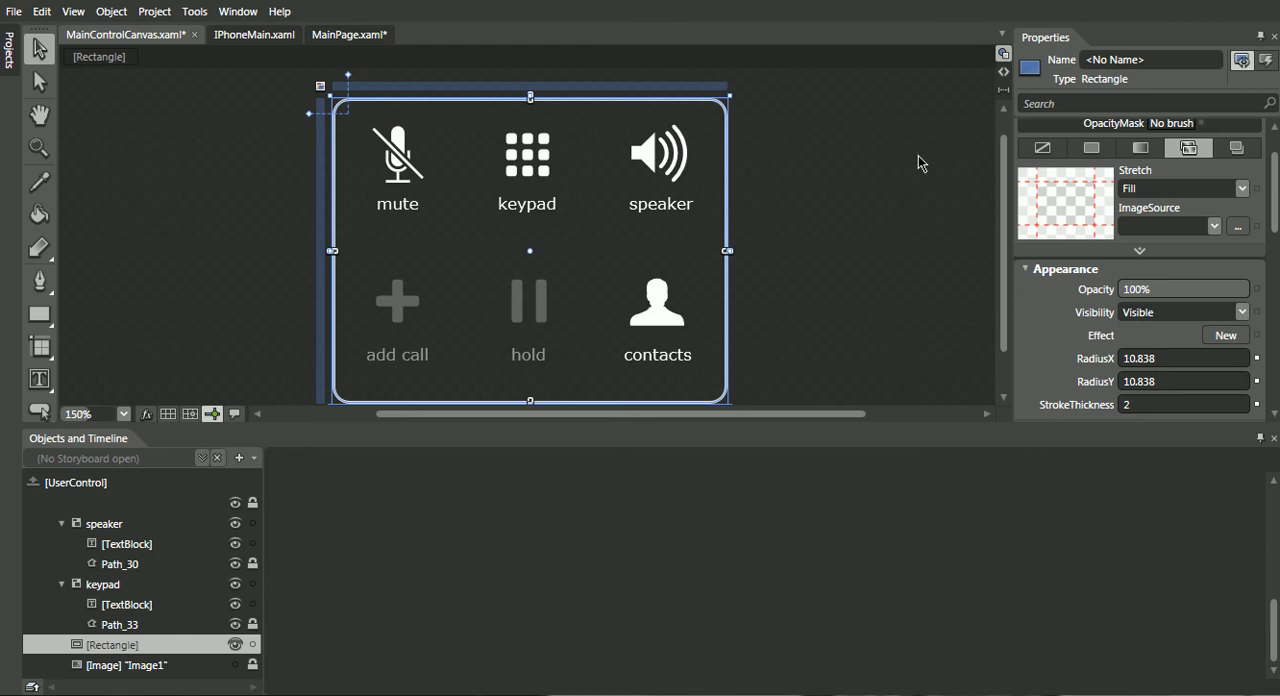
mouse_move(1189, 148)
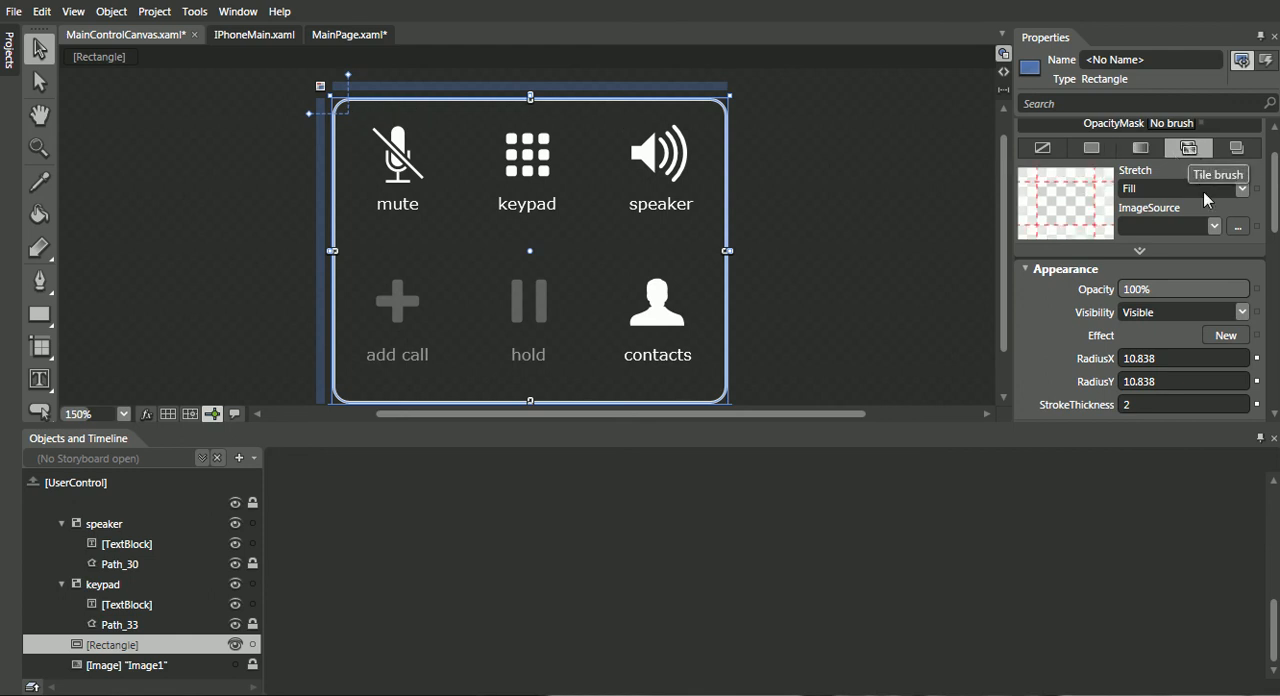
Step: Choose Image2.png as the tile brush ImageSource for the rounded panel
left_click(1214, 226)
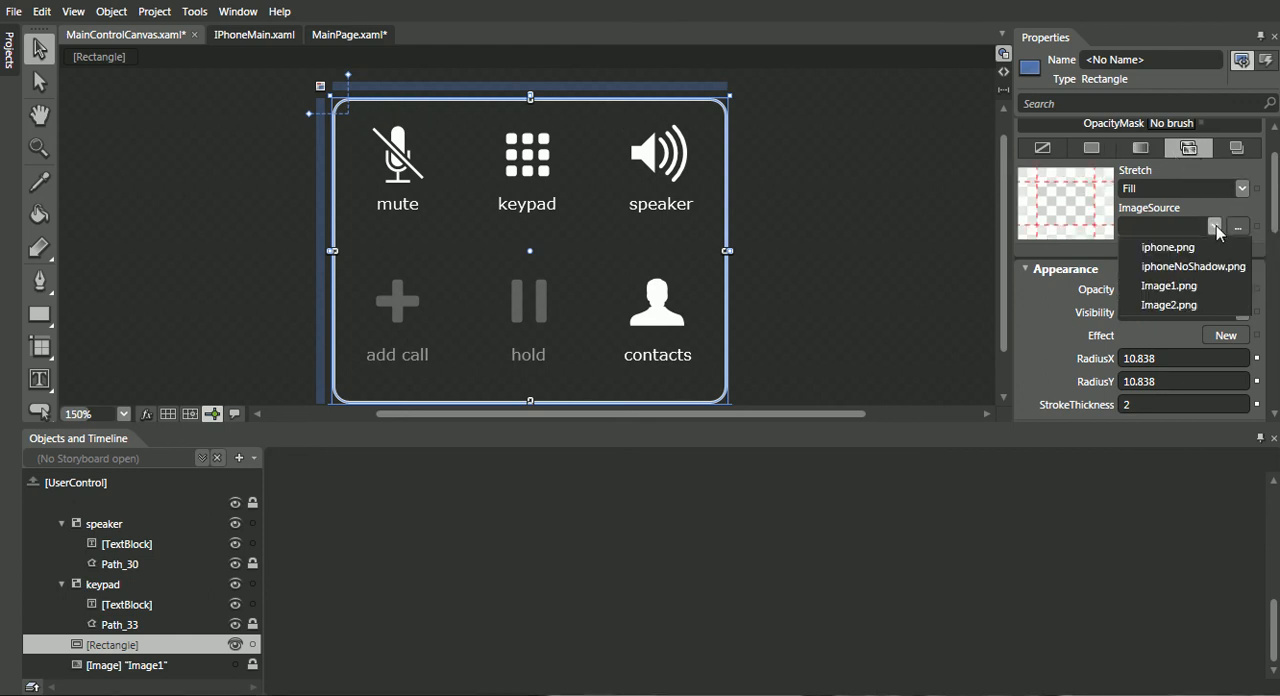
mouse_move(1168, 305)
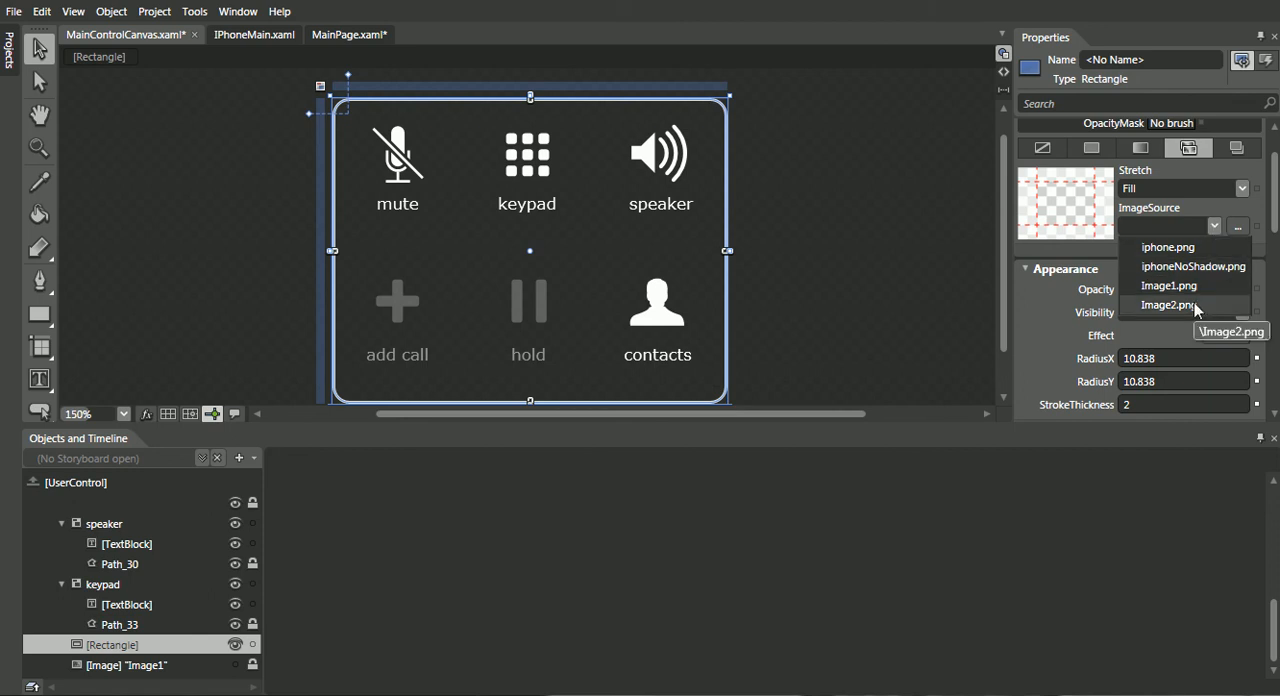
left_click(1168, 304)
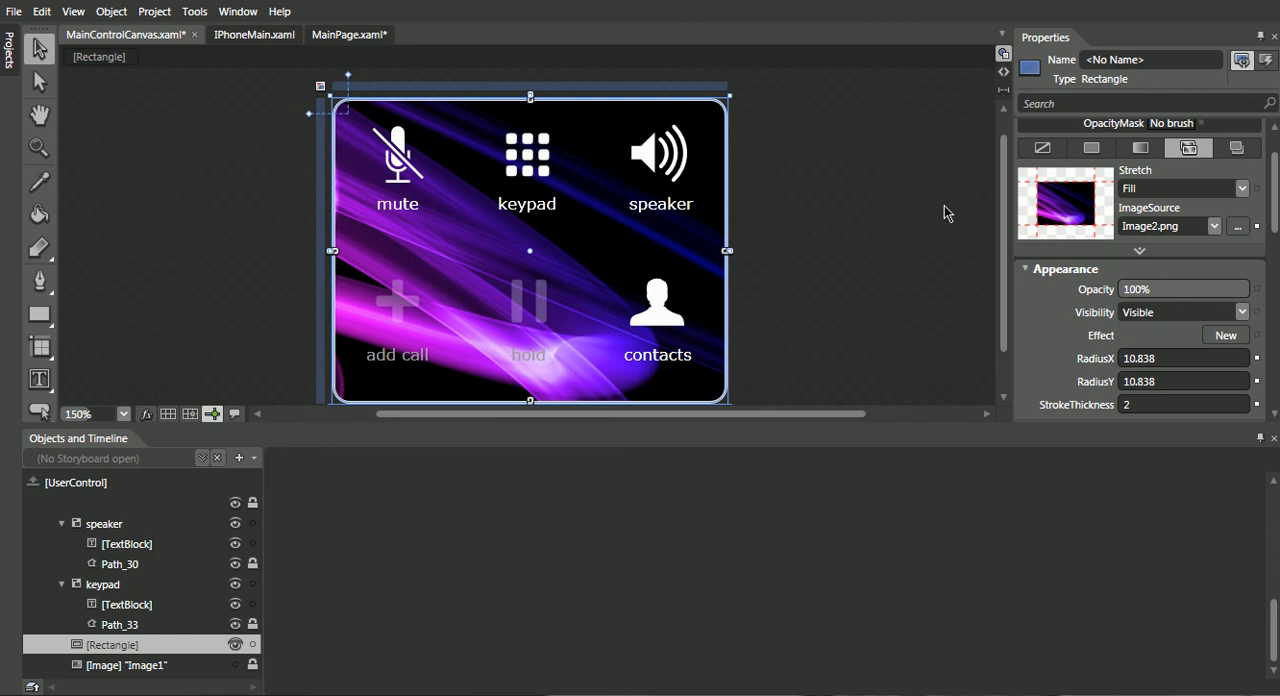
mouse_move(358, 260)
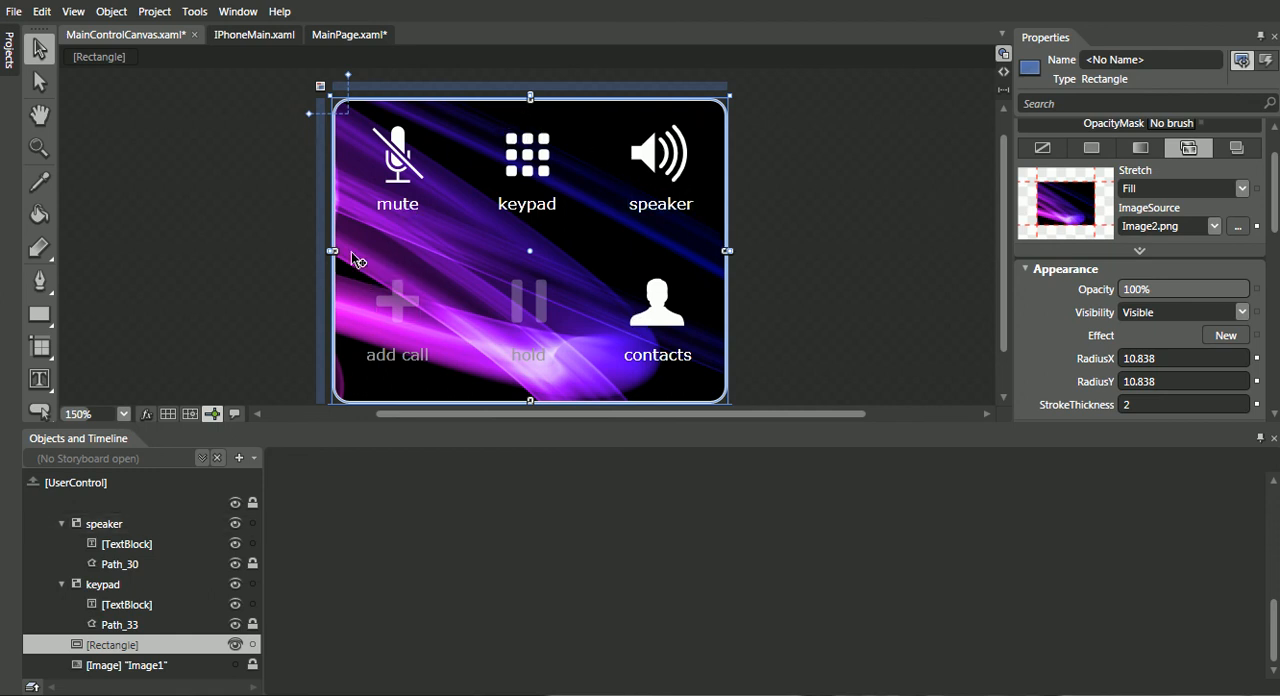
mouse_move(408, 175)
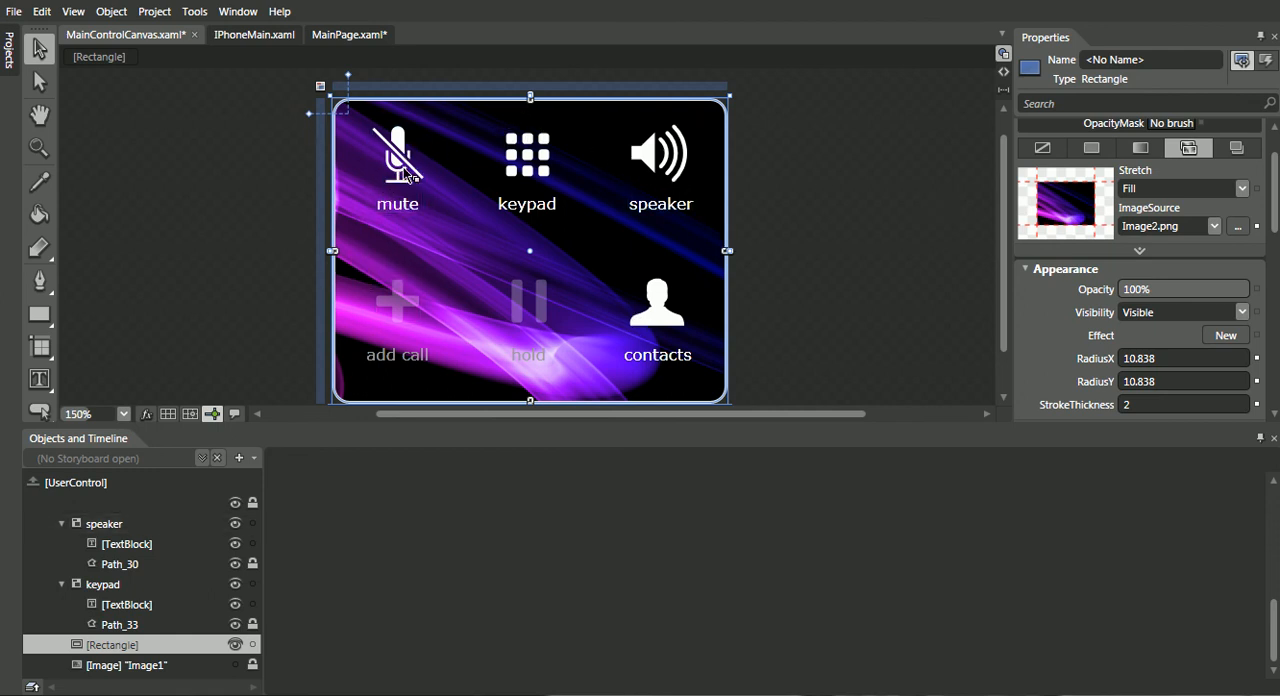
mouse_move(505, 448)
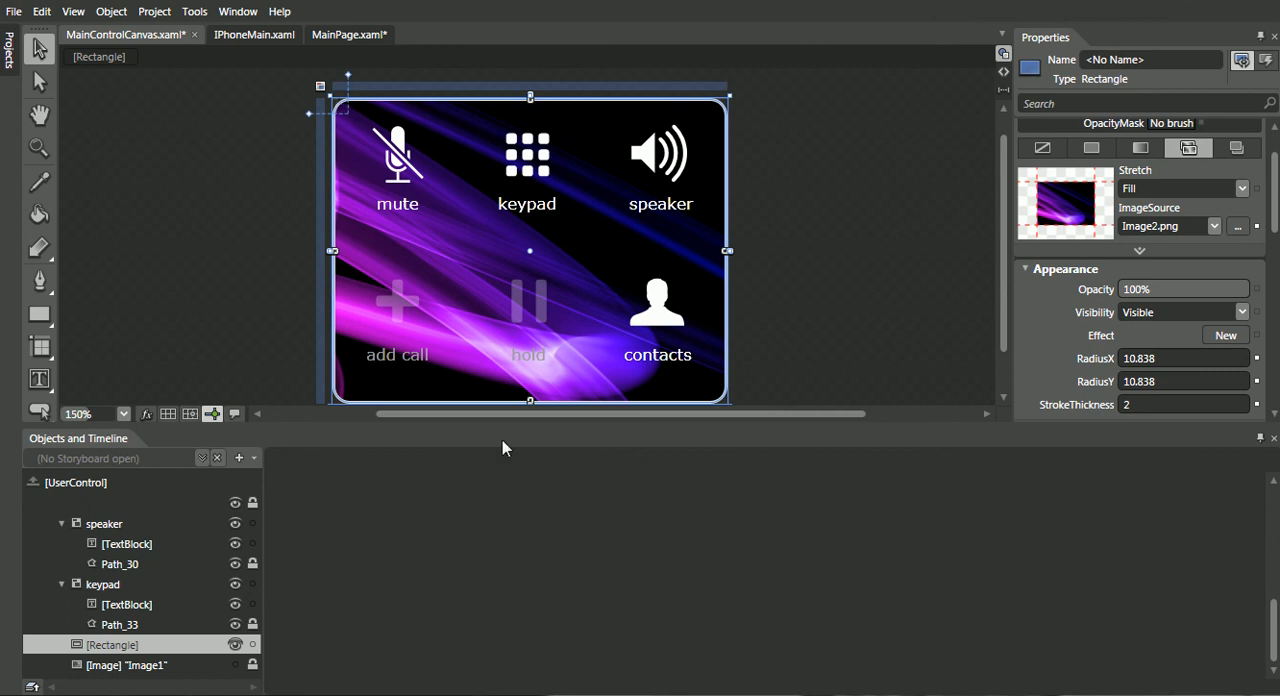
mouse_move(788, 69)
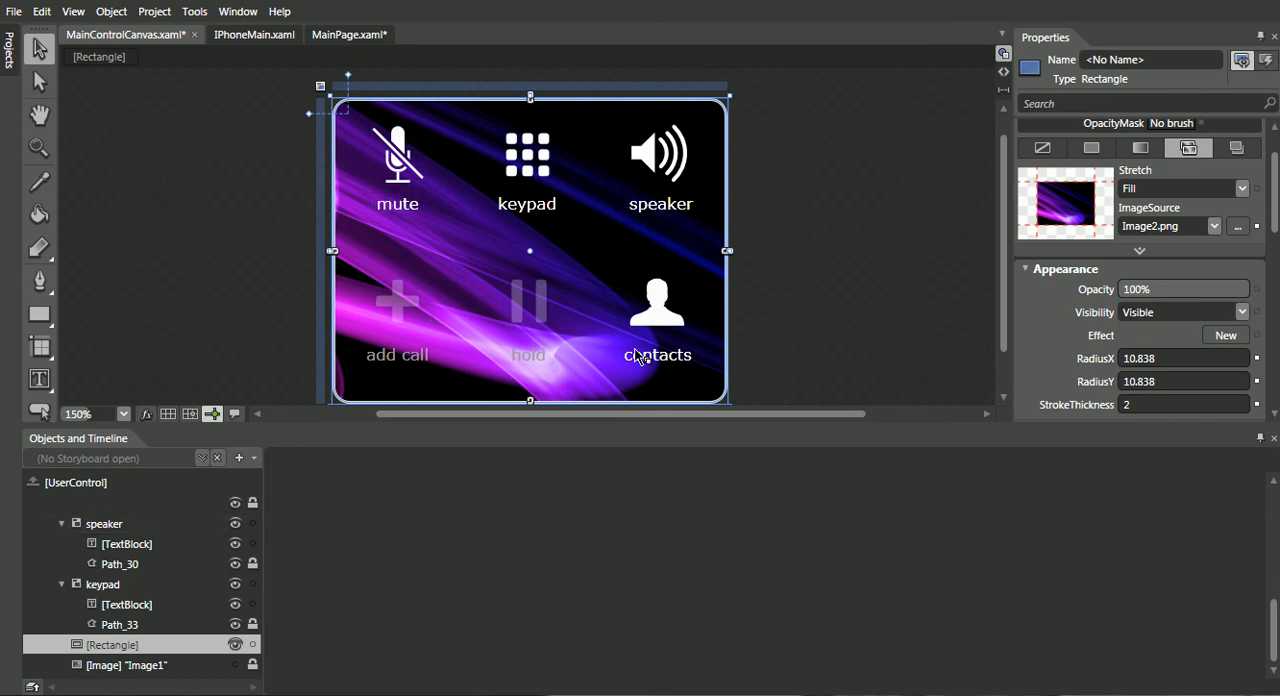
mouse_move(773, 289)
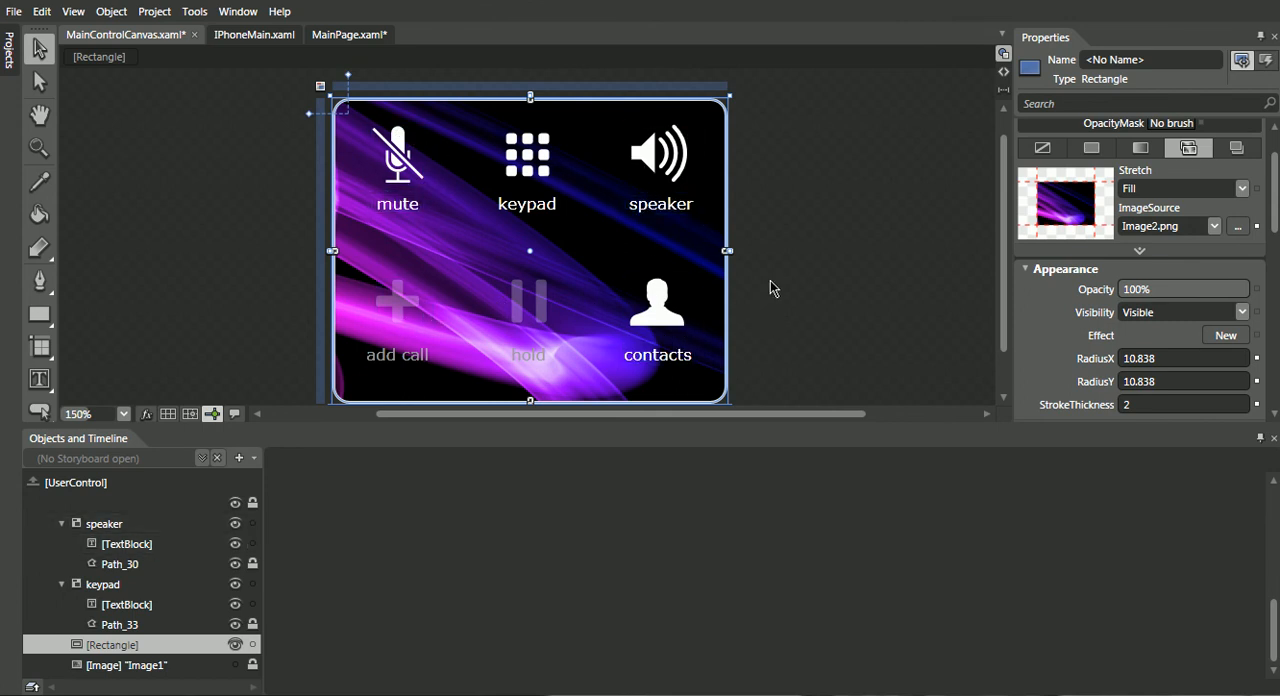
mouse_move(830, 220)
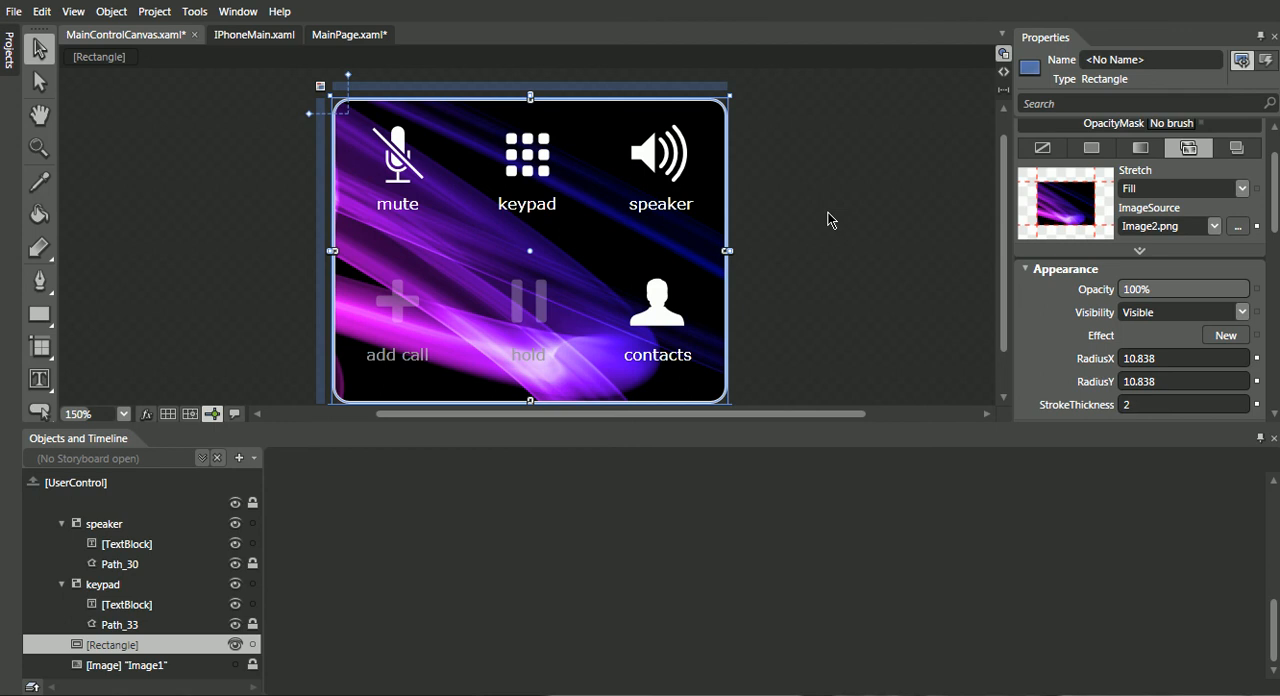
mouse_move(807, 240)
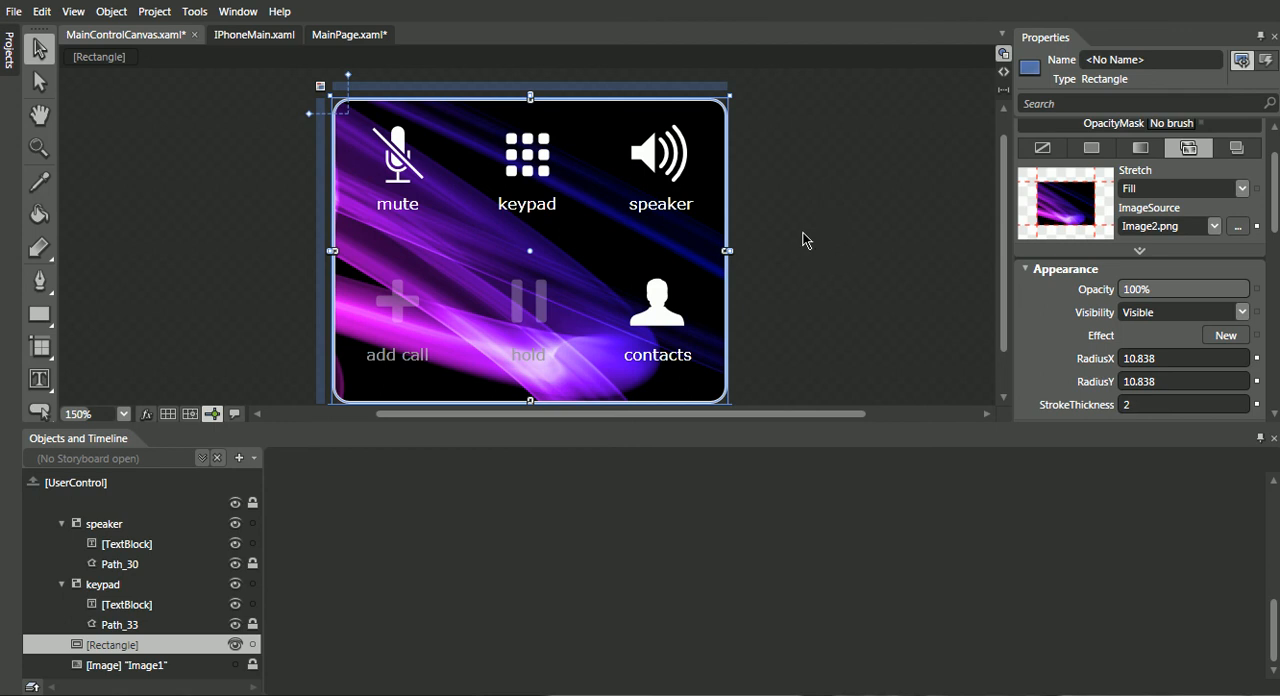